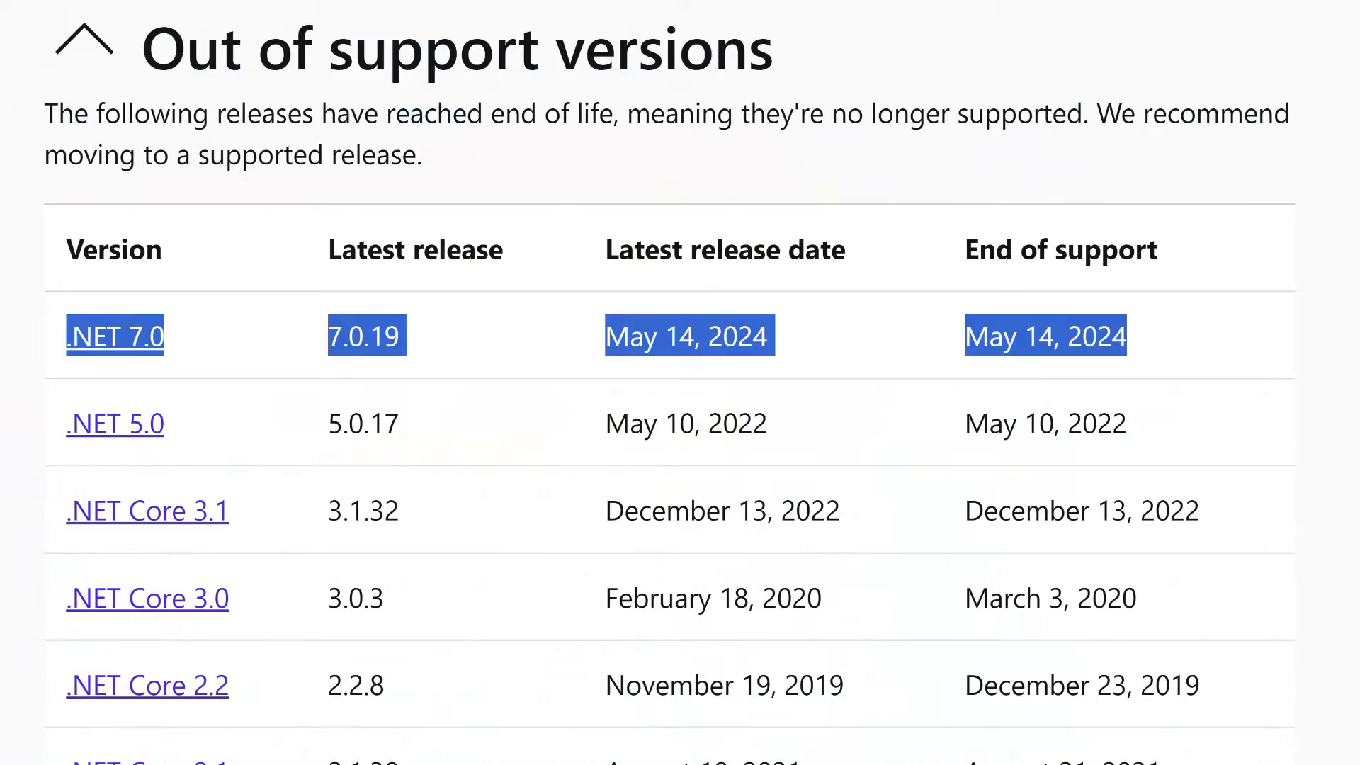
Scroll the Microsoft Learn page to the Release types section on LTS and STS.
{"action": "scroll", "scroll_direction": "up", "scroll_amount": 3}
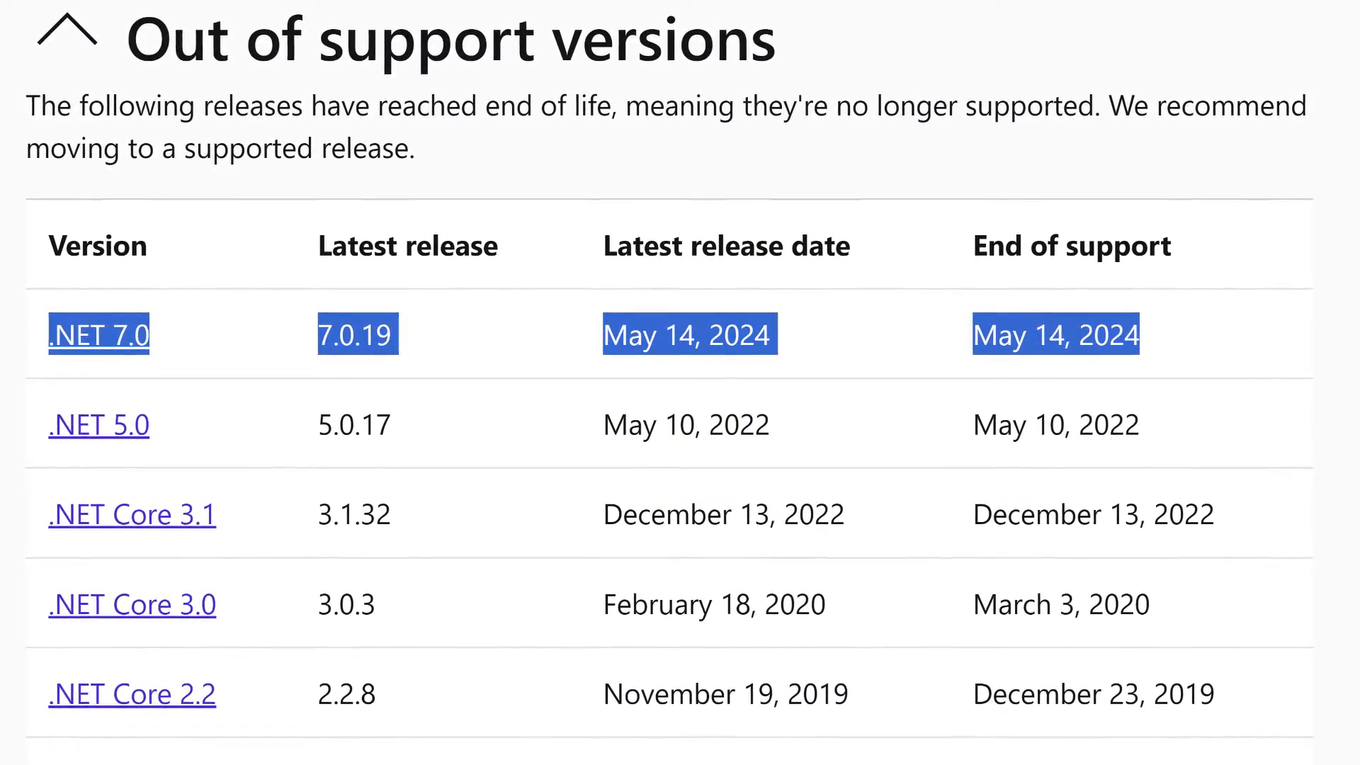
{"action": "scroll", "scroll_direction": "up", "scroll_amount": 3}
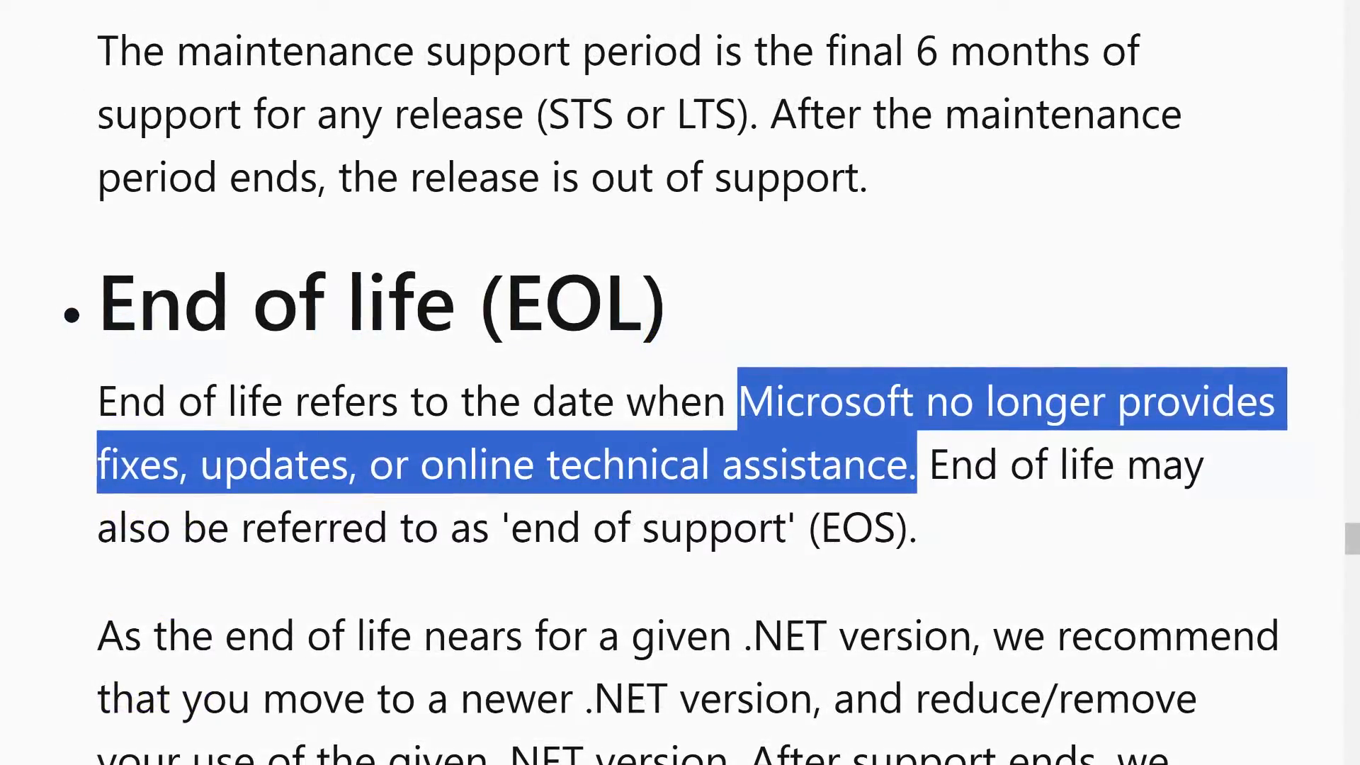
{"action": "scroll", "scroll_direction": "up", "scroll_amount": 3}
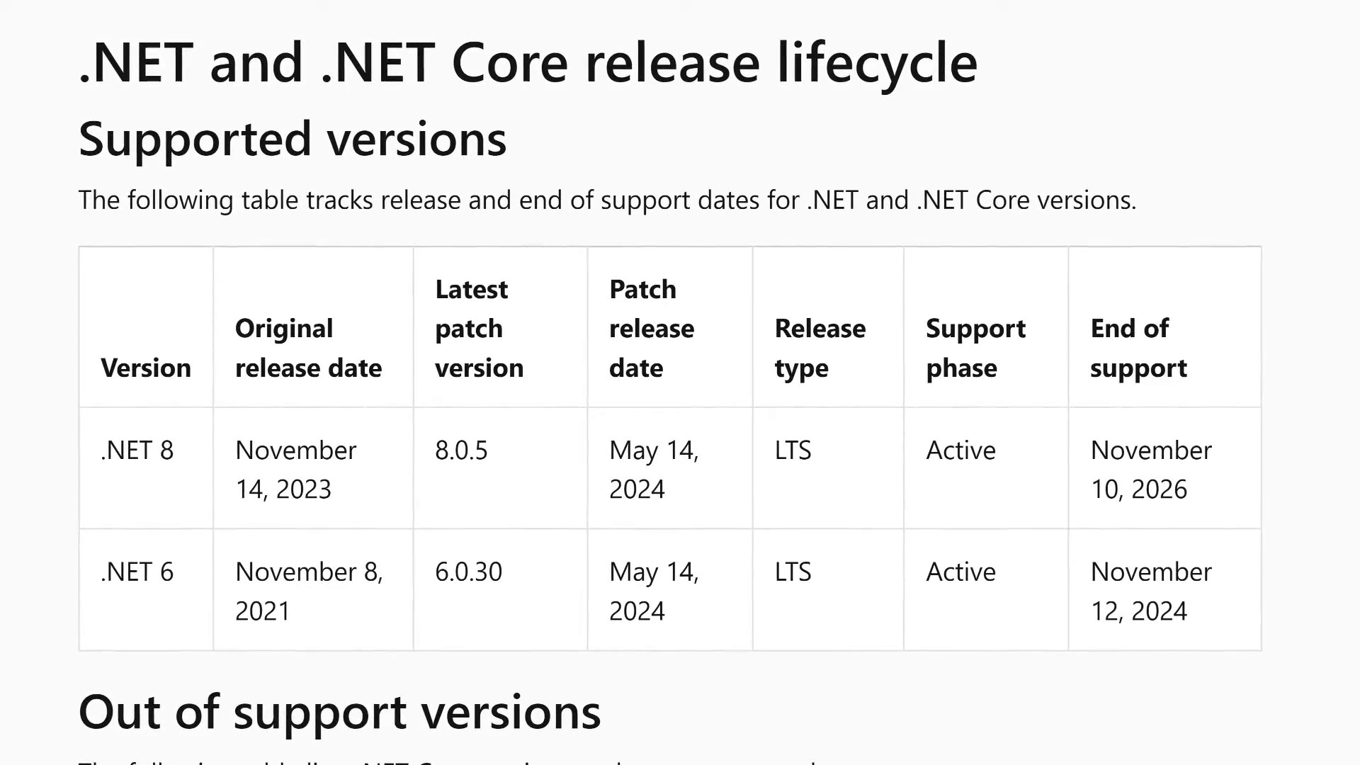
{"action": "scroll", "scroll_direction": "down", "scroll_amount": 3}
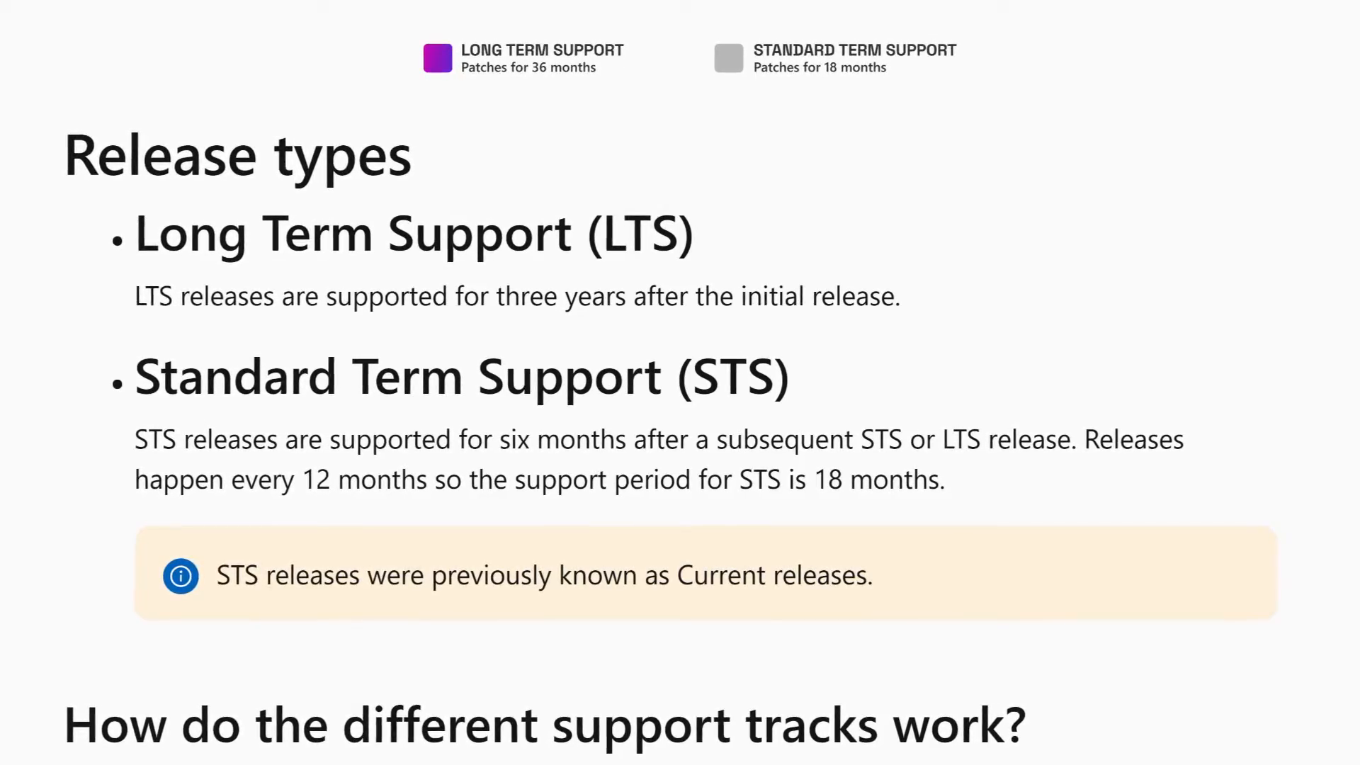
{"action": "scroll", "scroll_direction": "down", "scroll_amount": 3}
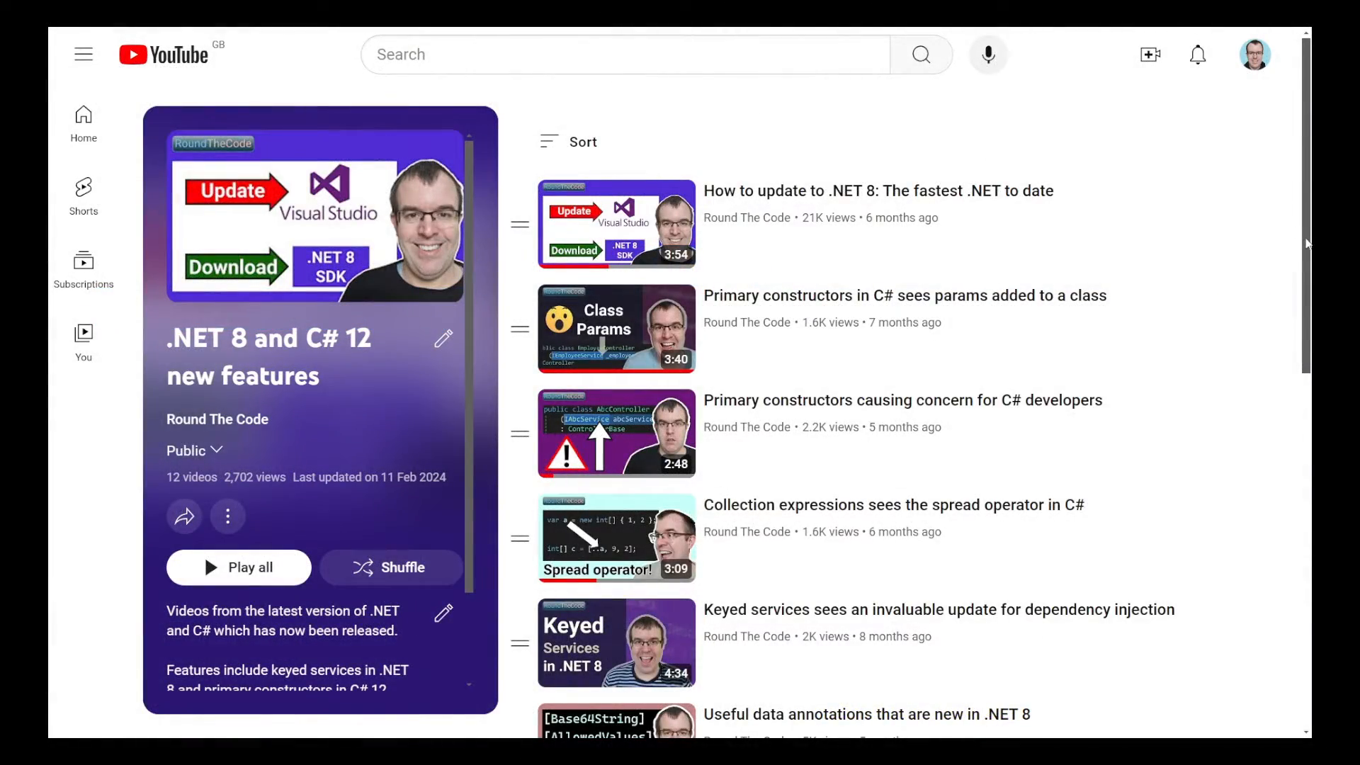
Scroll the playlist down to the worker service and appsettings videos and back up.
{"action": "scroll", "scroll_direction": "down", "scroll_amount": 3}
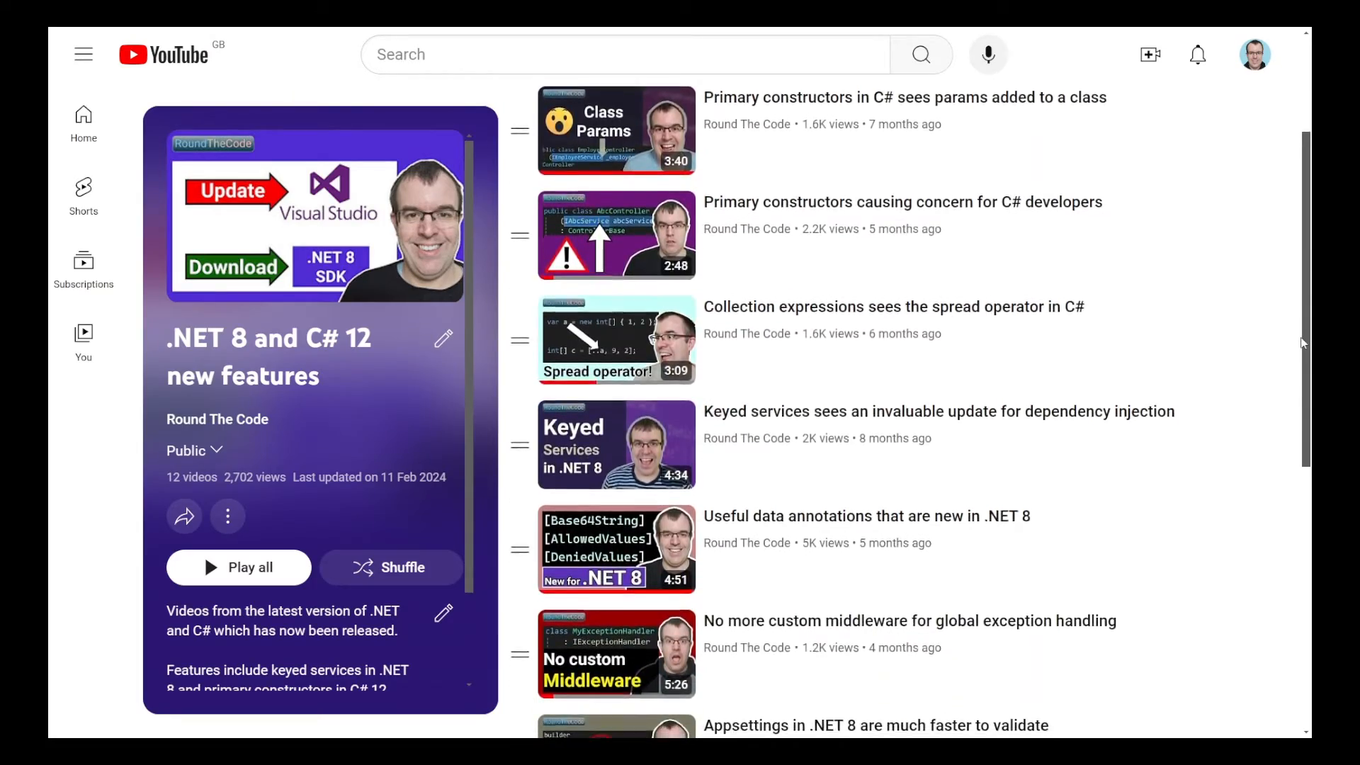
{"action": "scroll", "scroll_direction": "down", "scroll_amount": 3}
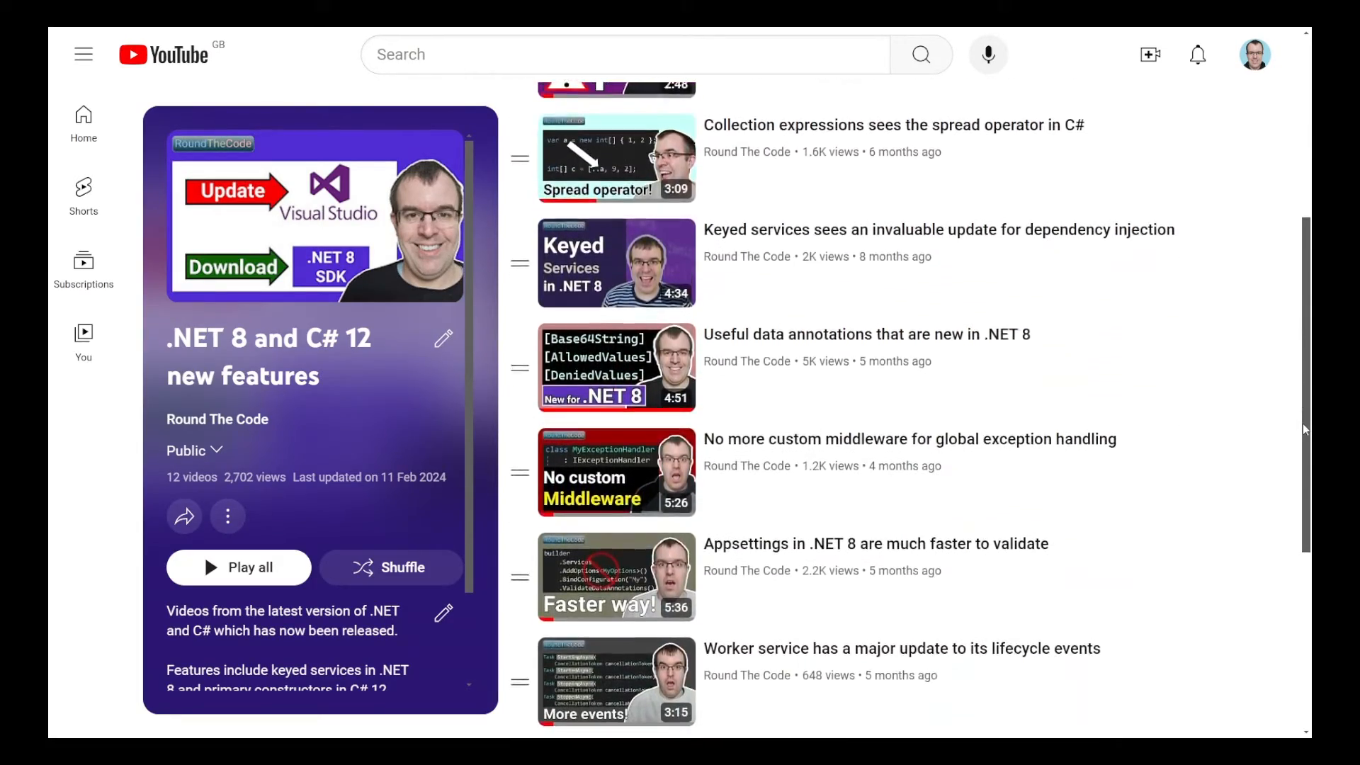
{"action": "scroll", "scroll_direction": "up", "scroll_amount": 3}
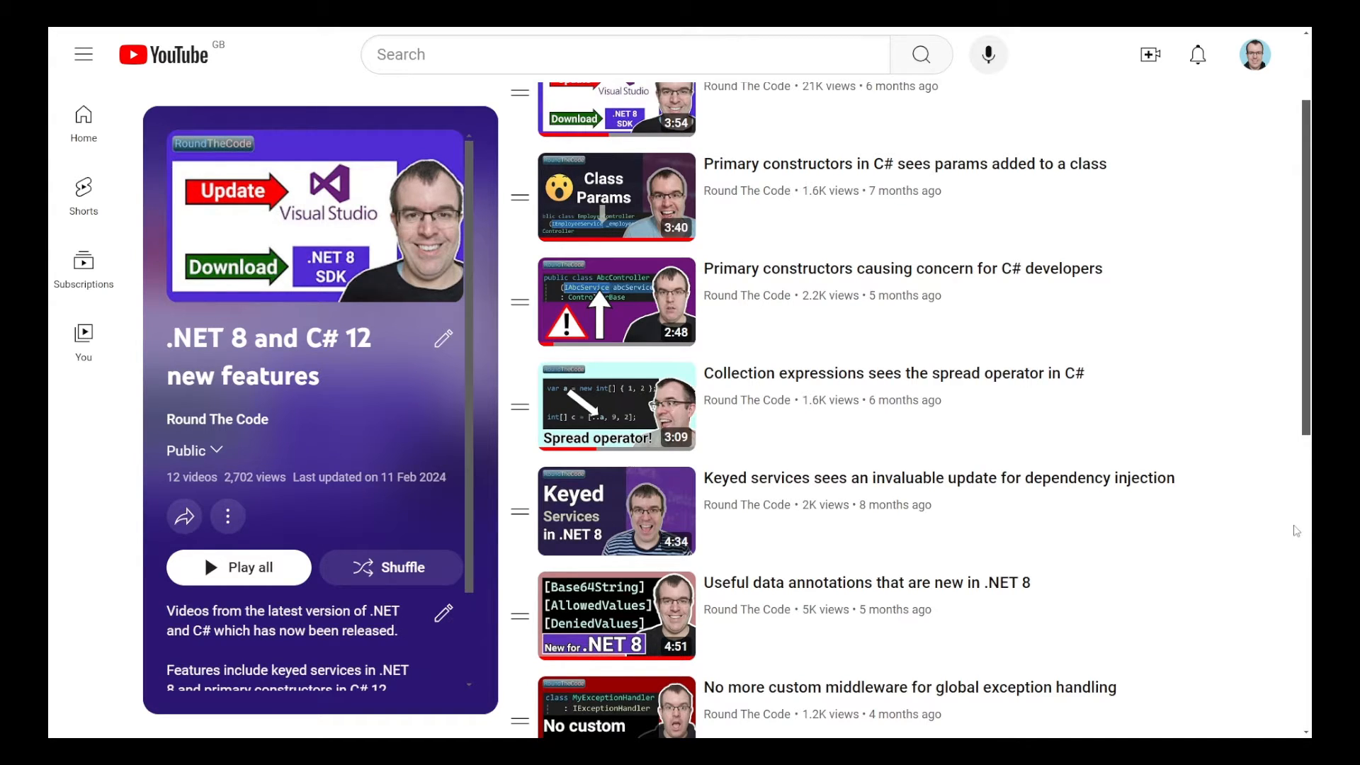
{"action": "mouse_move", "coordinate": [1062, 327]}
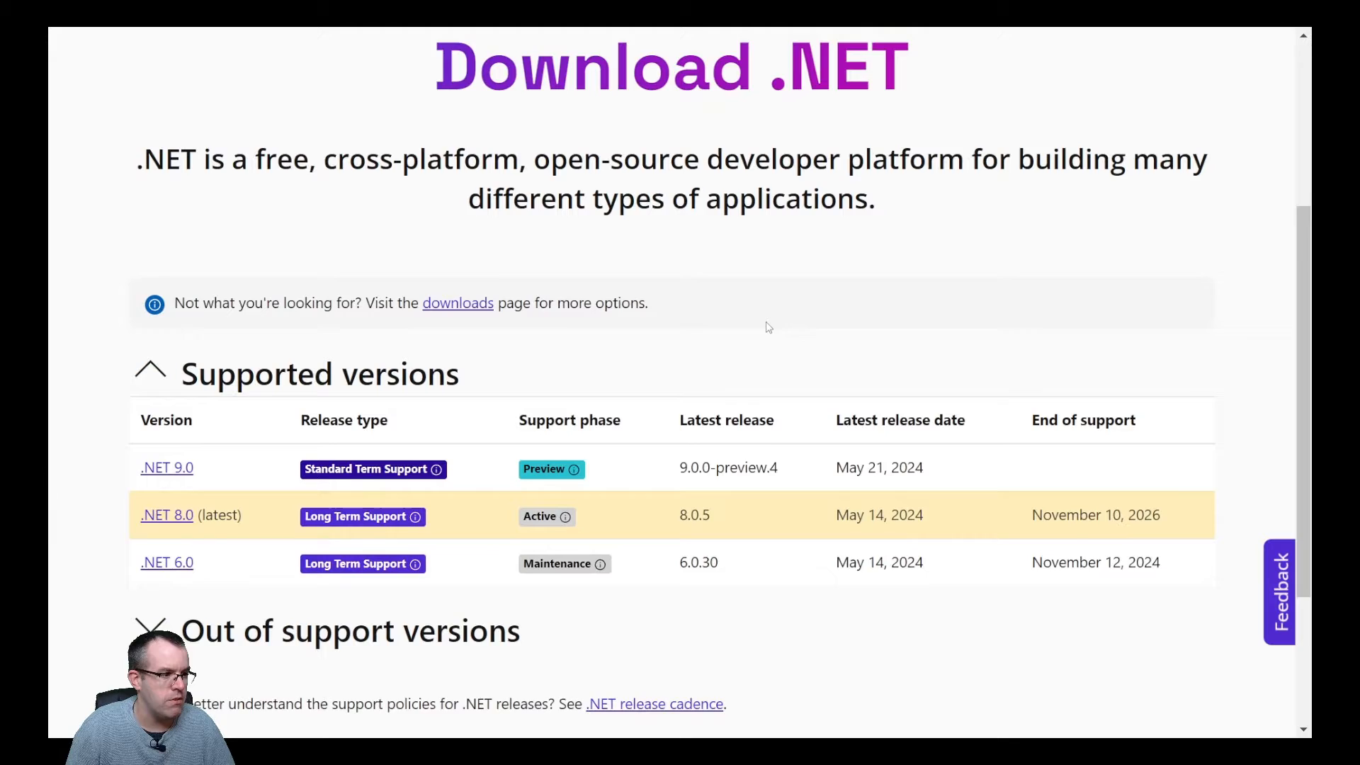
Note .NET 9.0 is in preview, then open the .NET 8.0 downloads showing SDK 8.0.300.
{"action": "scroll", "scroll_direction": "down", "scroll_amount": 3}
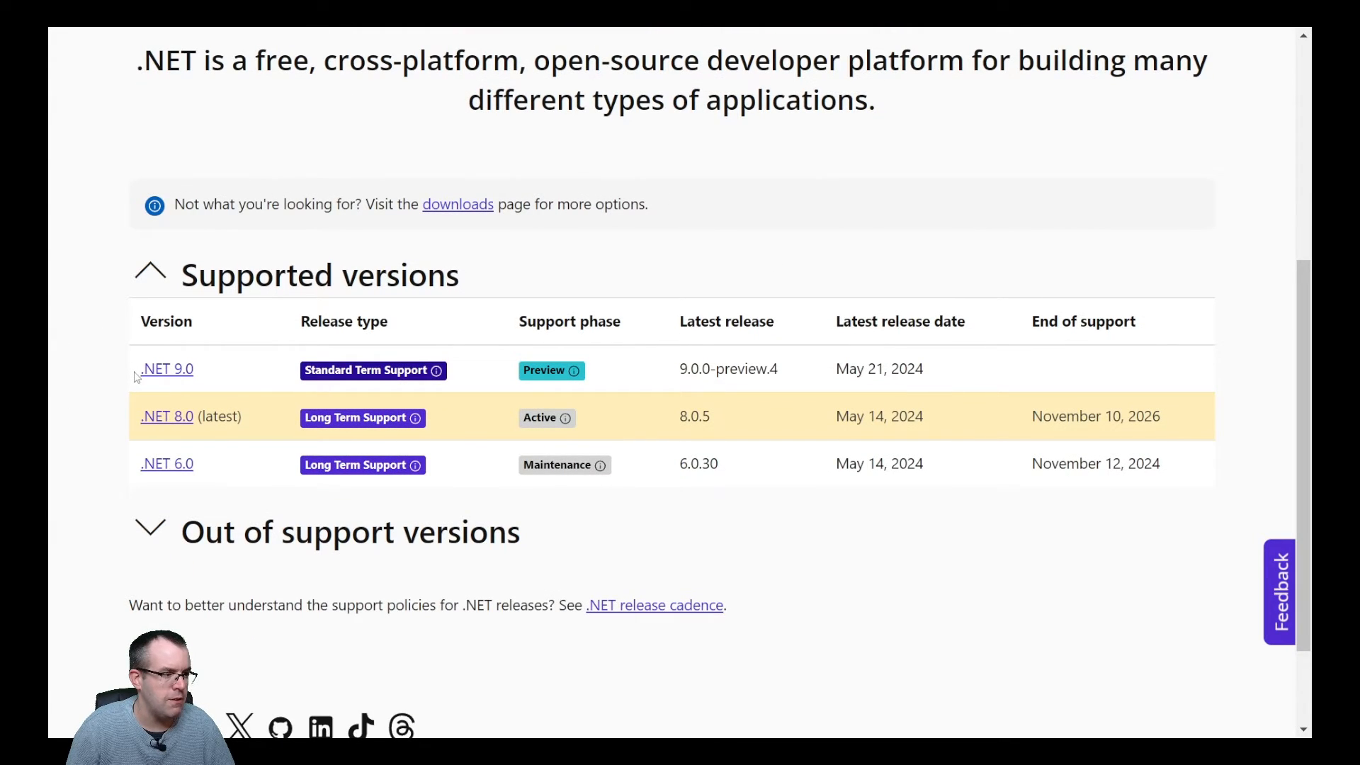
{"action": "double_click", "coordinate": [166, 369]}
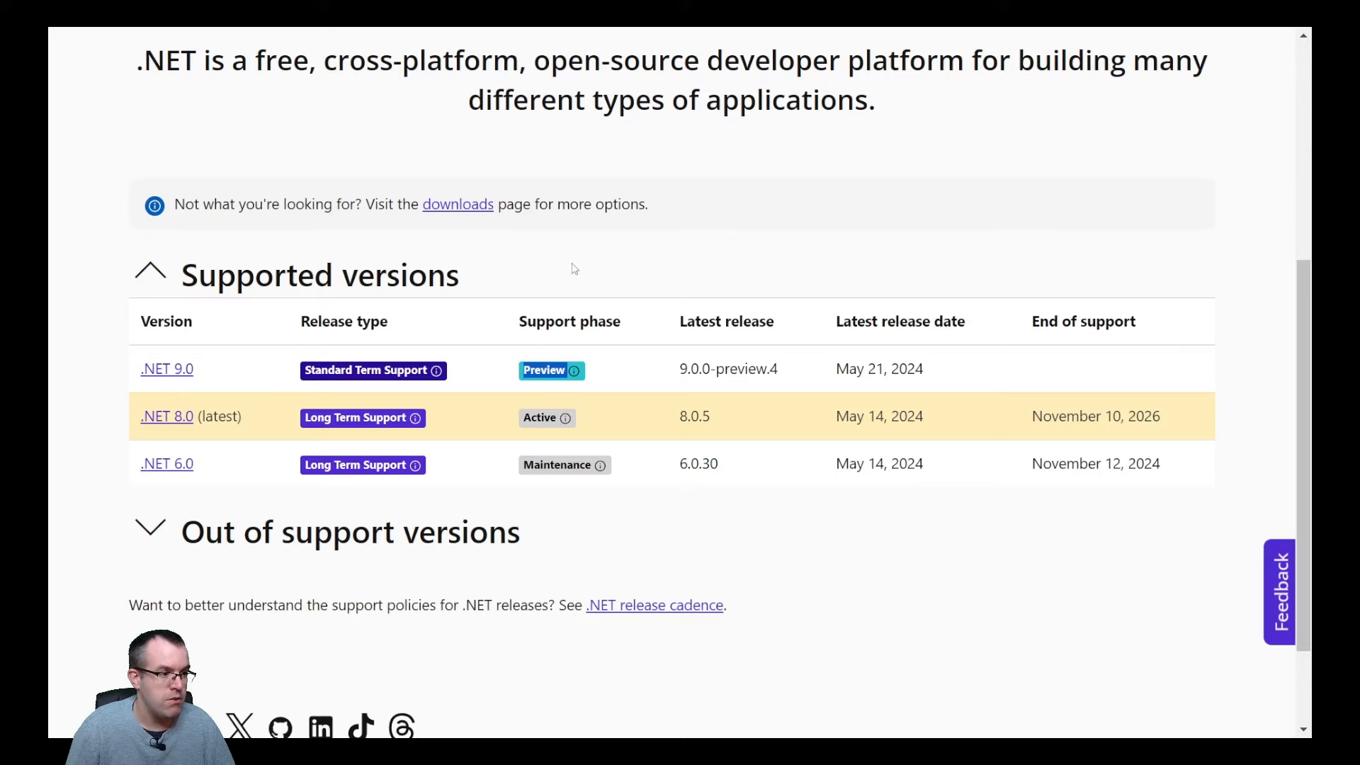
{"action": "scroll", "scroll_direction": "down", "scroll_amount": 3}
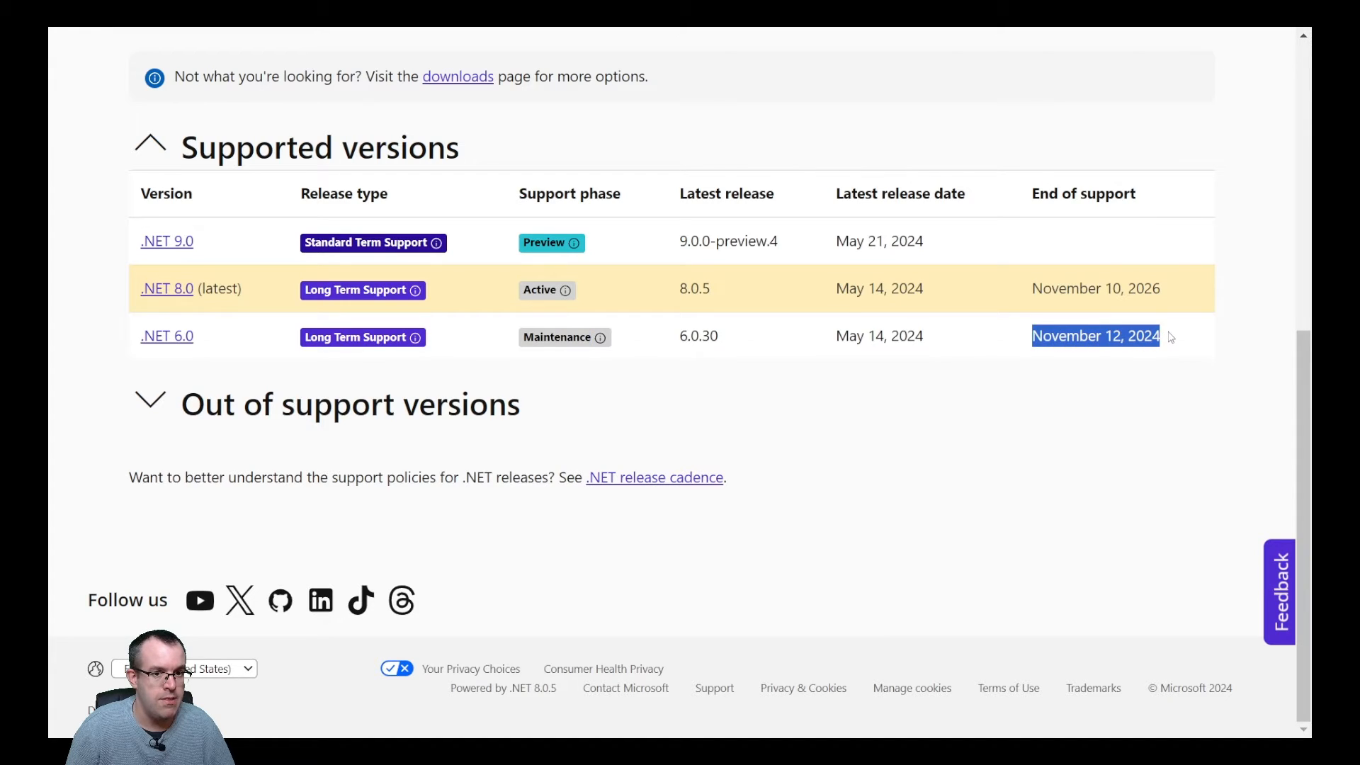
{"action": "mouse_move", "coordinate": [130, 294]}
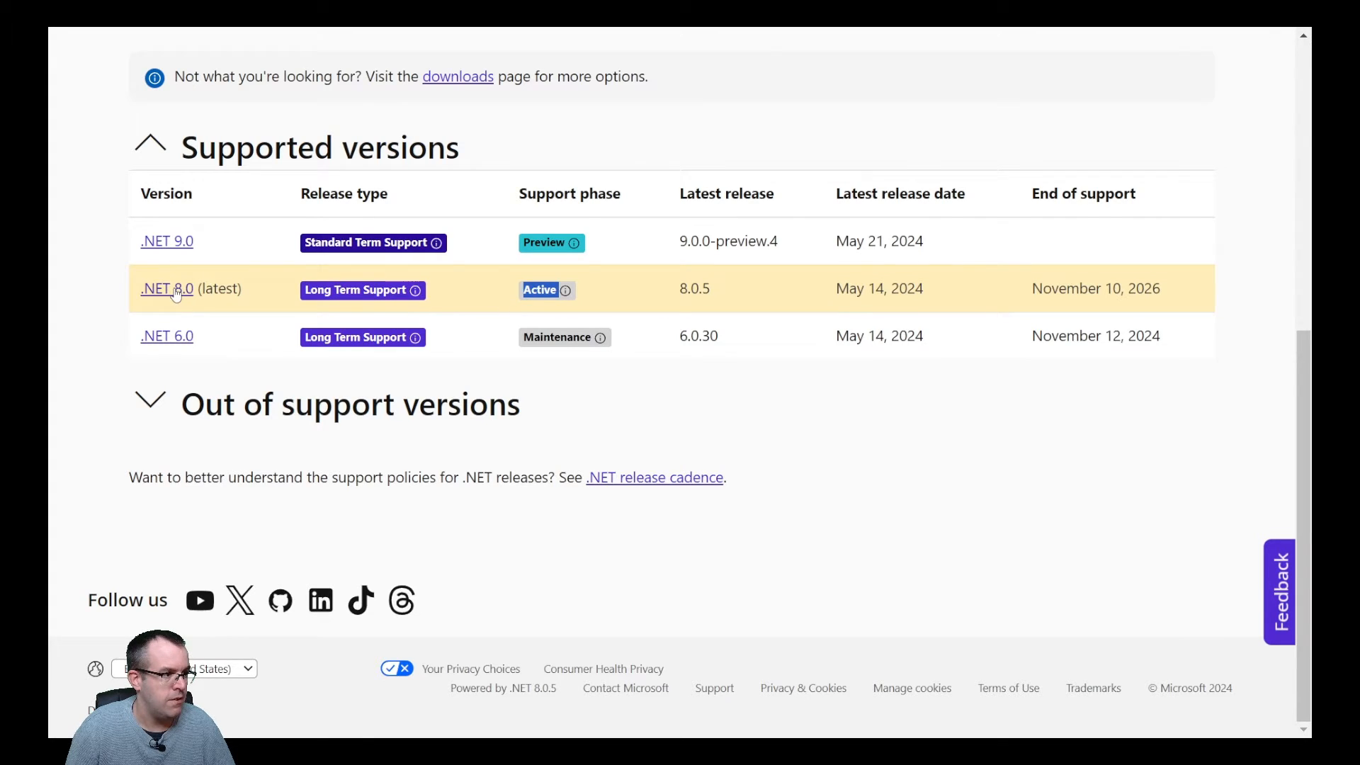
{"action": "left_click", "coordinate": [160, 288]}
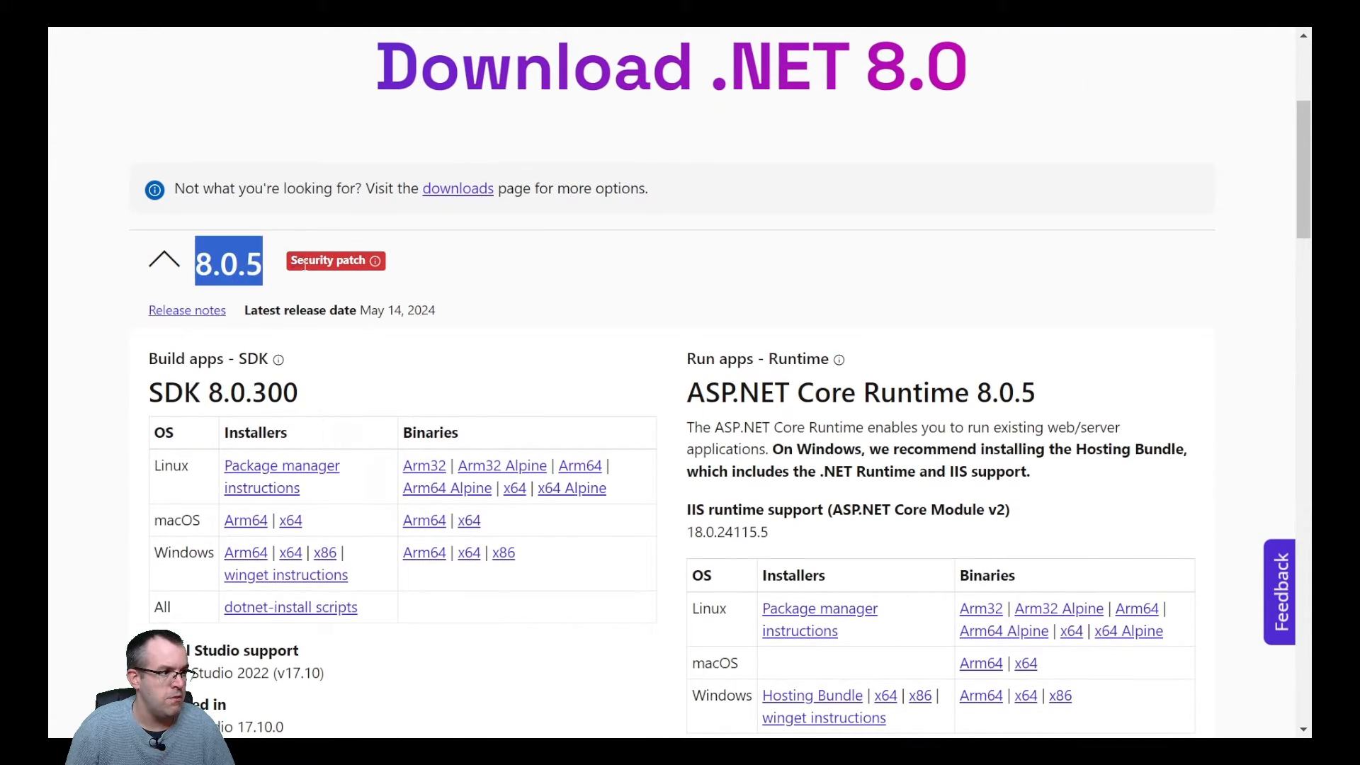
{"action": "scroll", "scroll_direction": "down", "scroll_amount": 3}
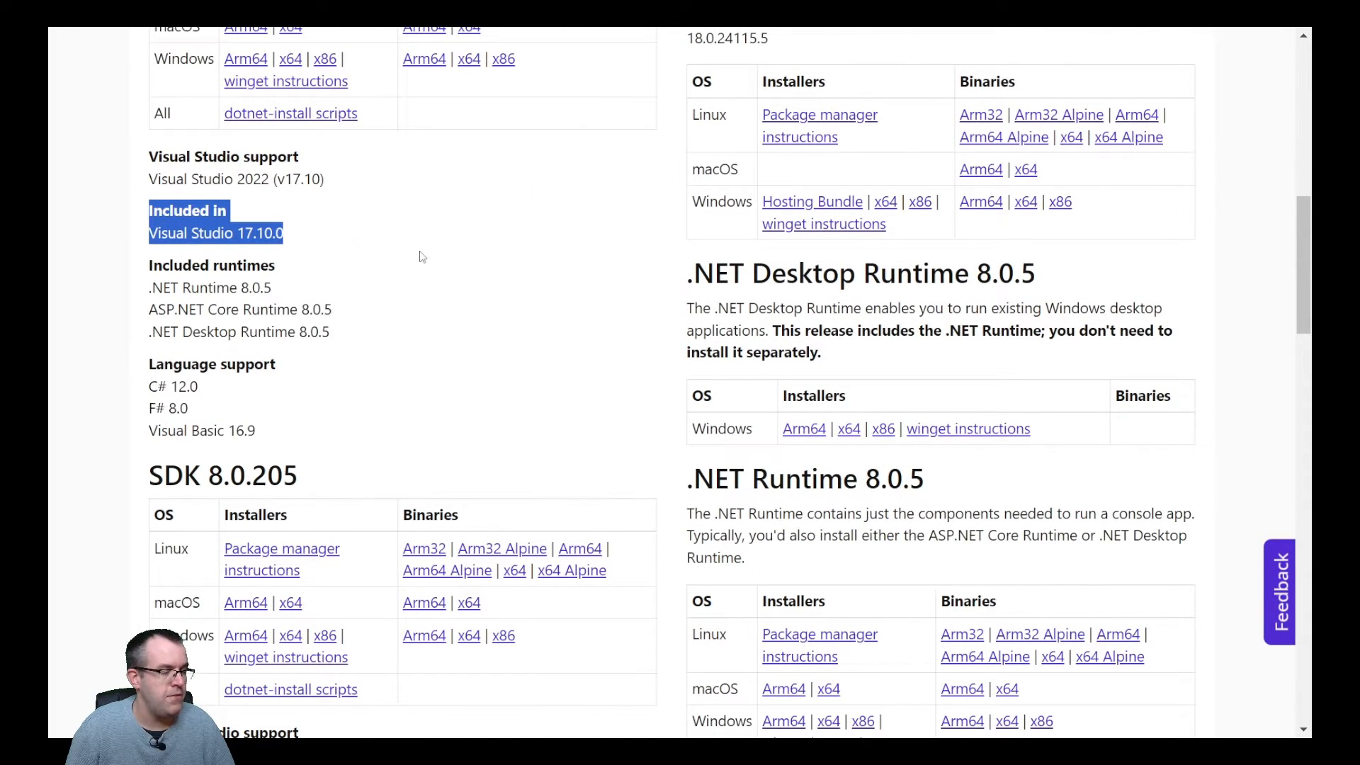
{"action": "mouse_move", "coordinate": [399, 247]}
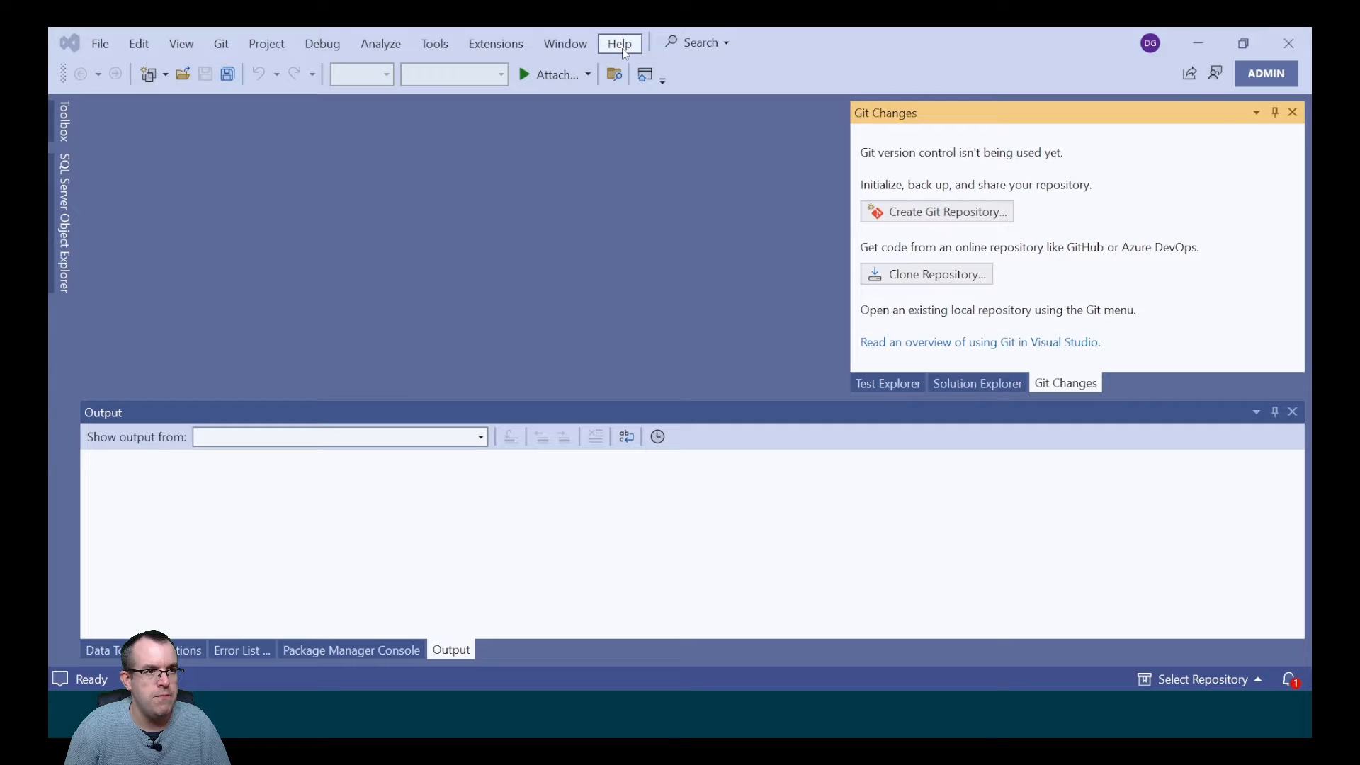
{"action": "mouse_move", "coordinate": [660, 252]}
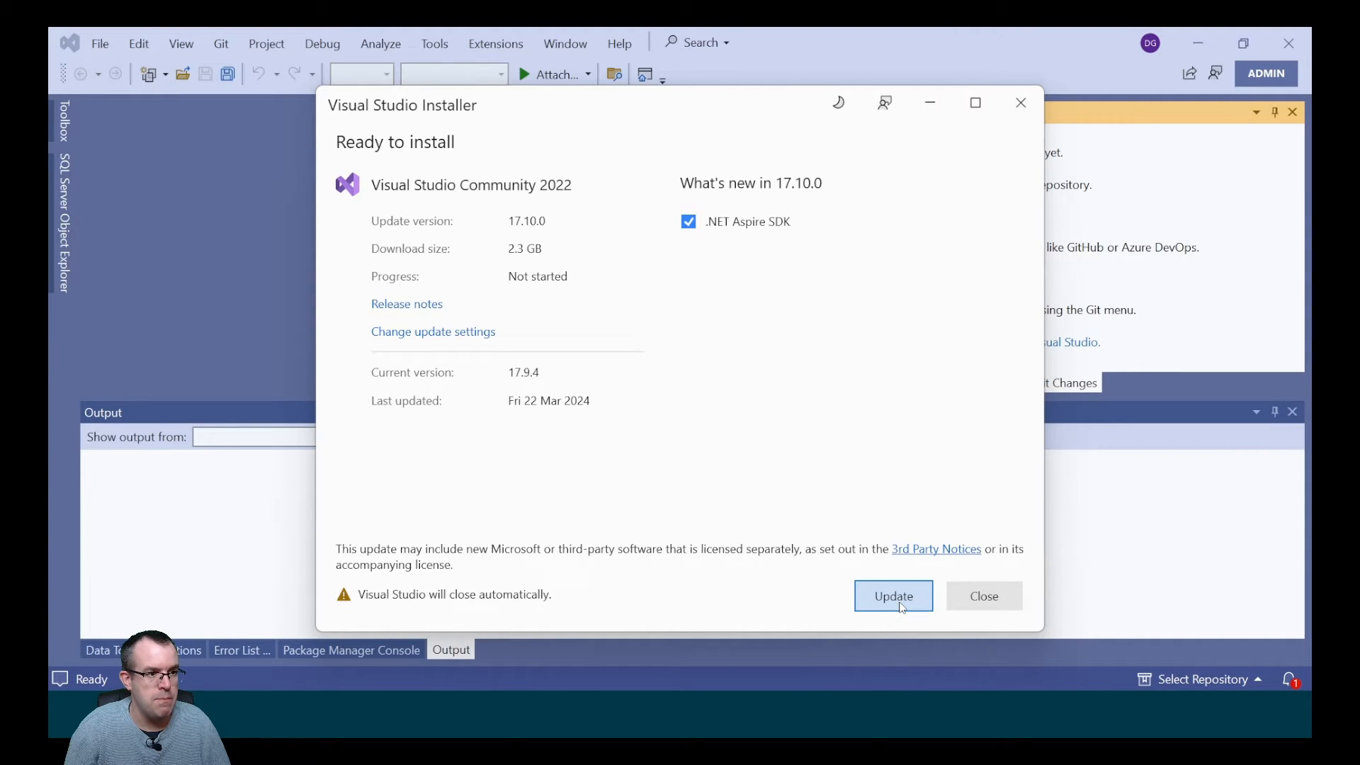
Start installing the Visual Studio 17.10.0 update from the installer dialog.
{"action": "left_click", "coordinate": [892, 597]}
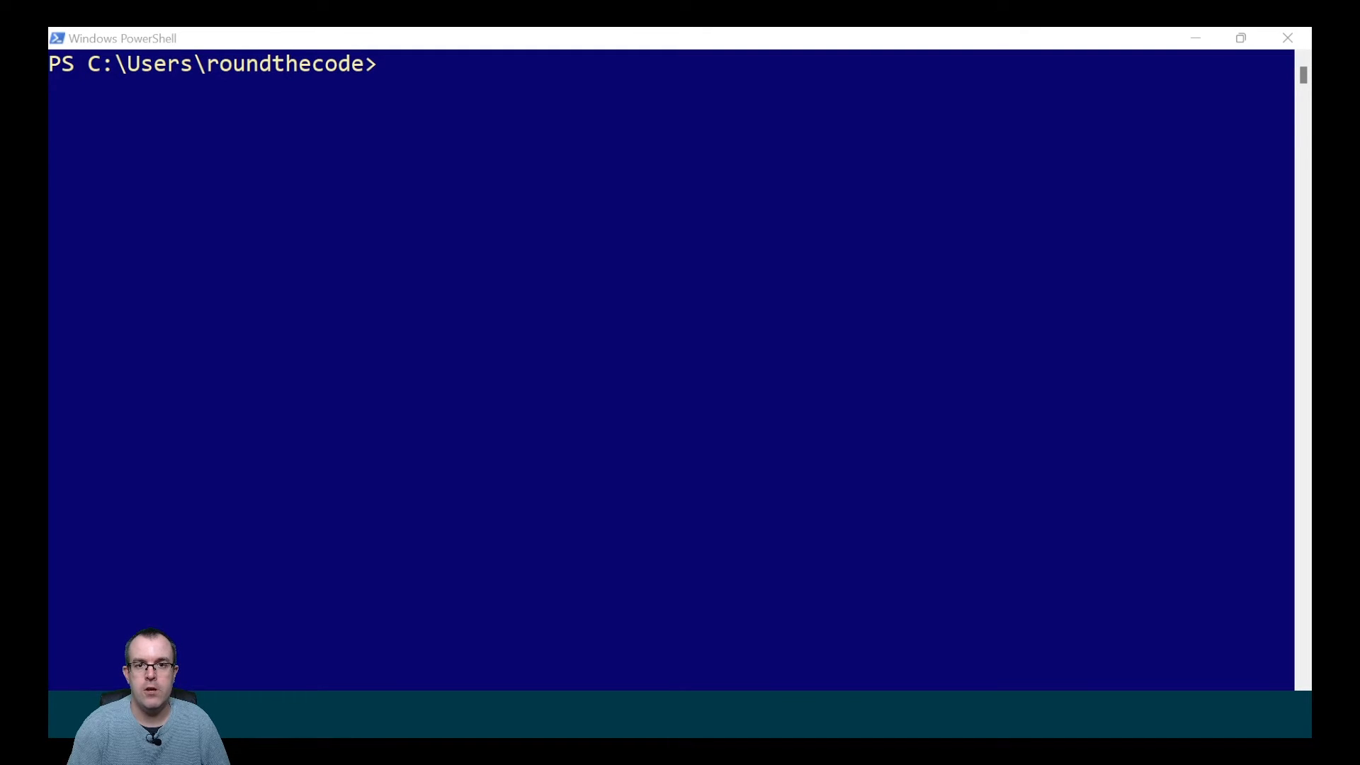
{"action": "mouse_move", "coordinate": [621, 123]}
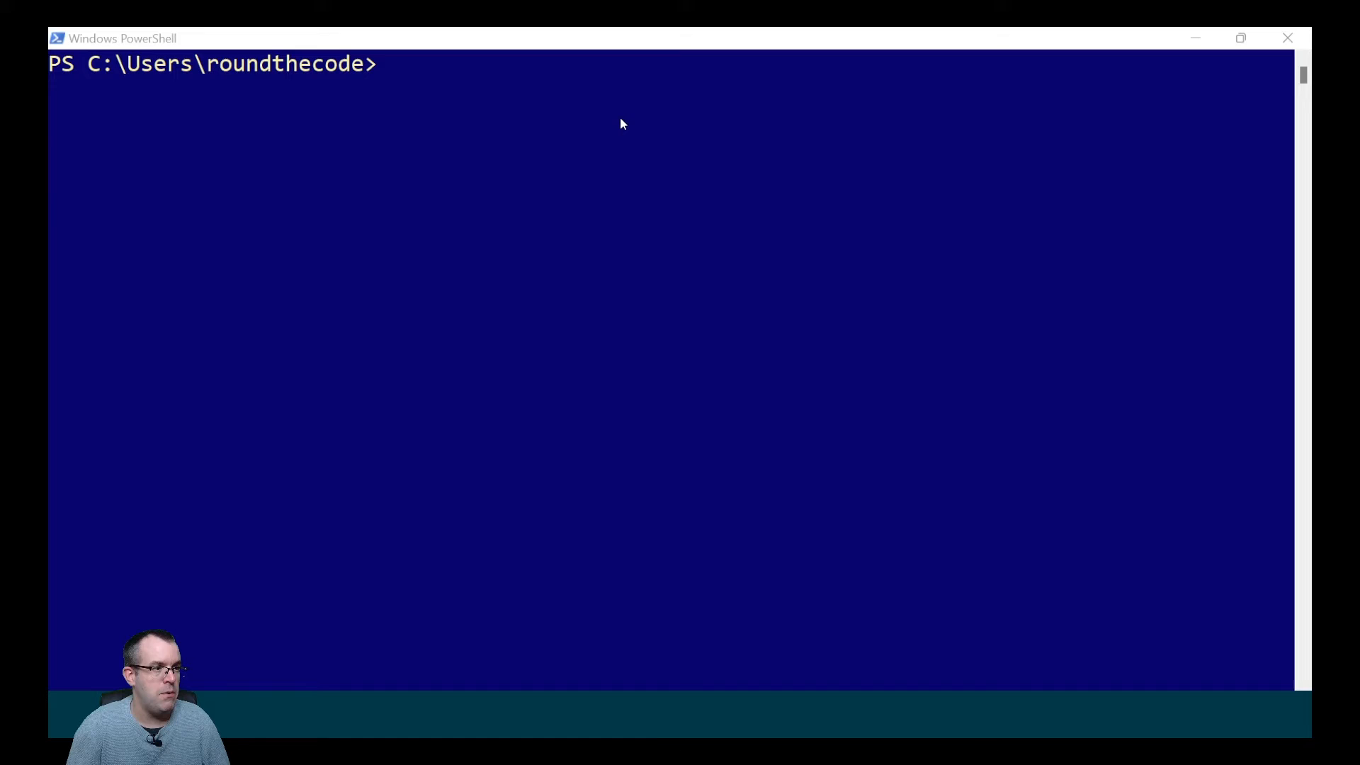
Run dotnet --list-sdks and highlight an installed .NET 8 SDK version.
{"action": "type", "text": "dotnet"}
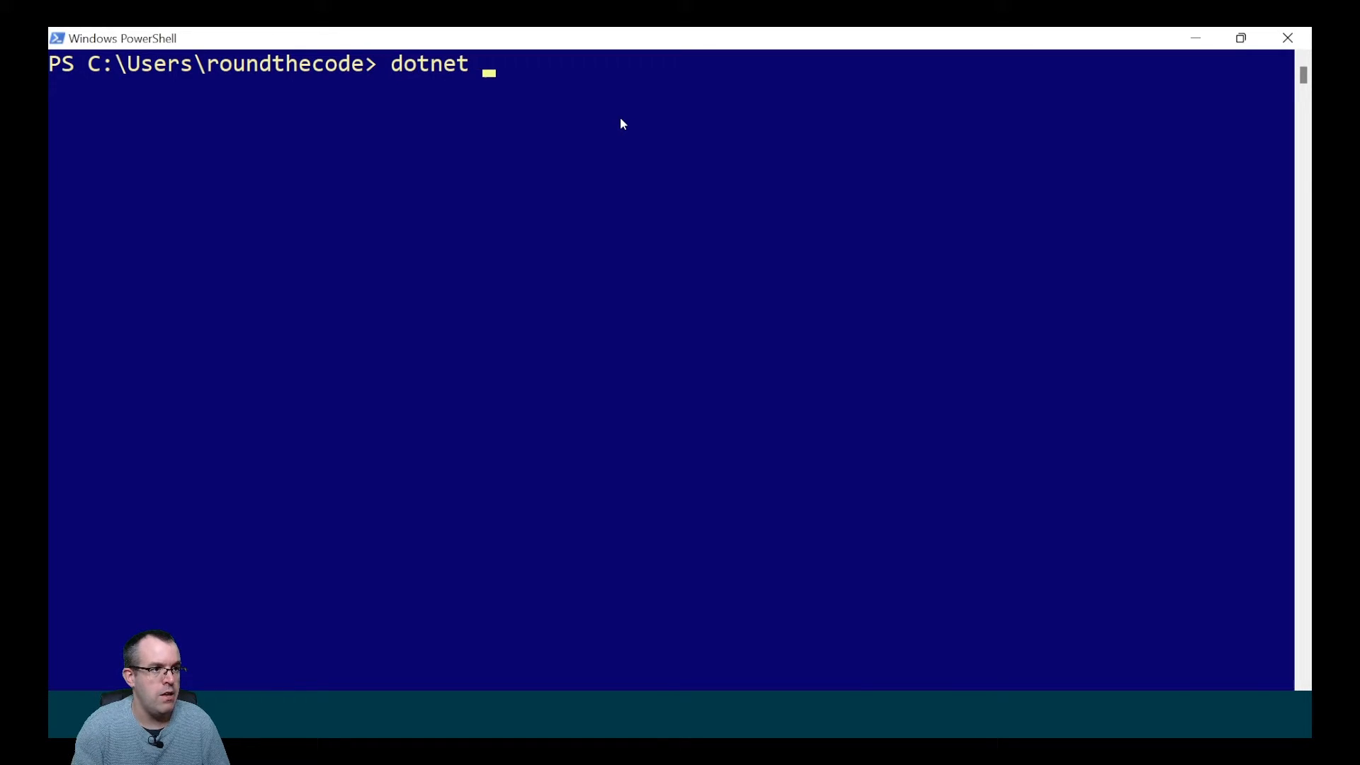
{"action": "type", "text": "--list-sdk"}
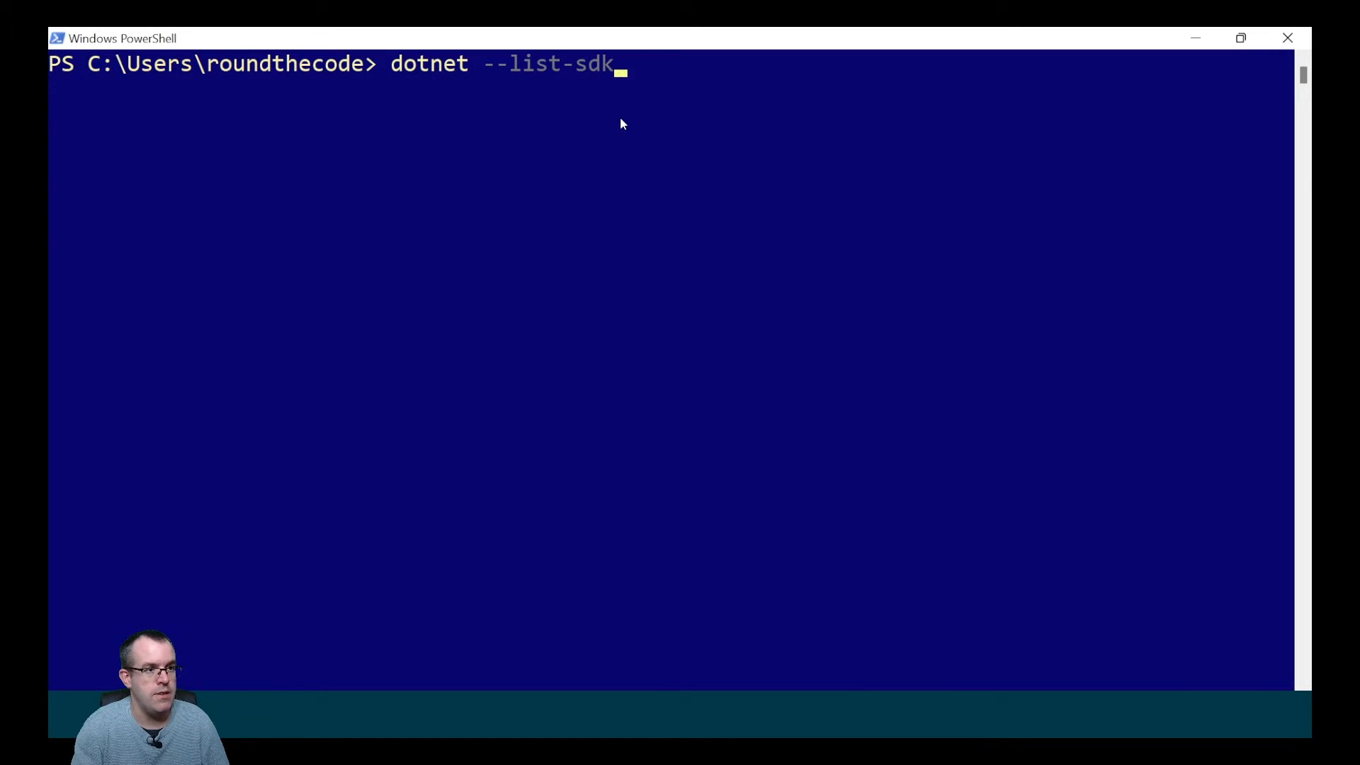
{"action": "key", "text": "Return"}
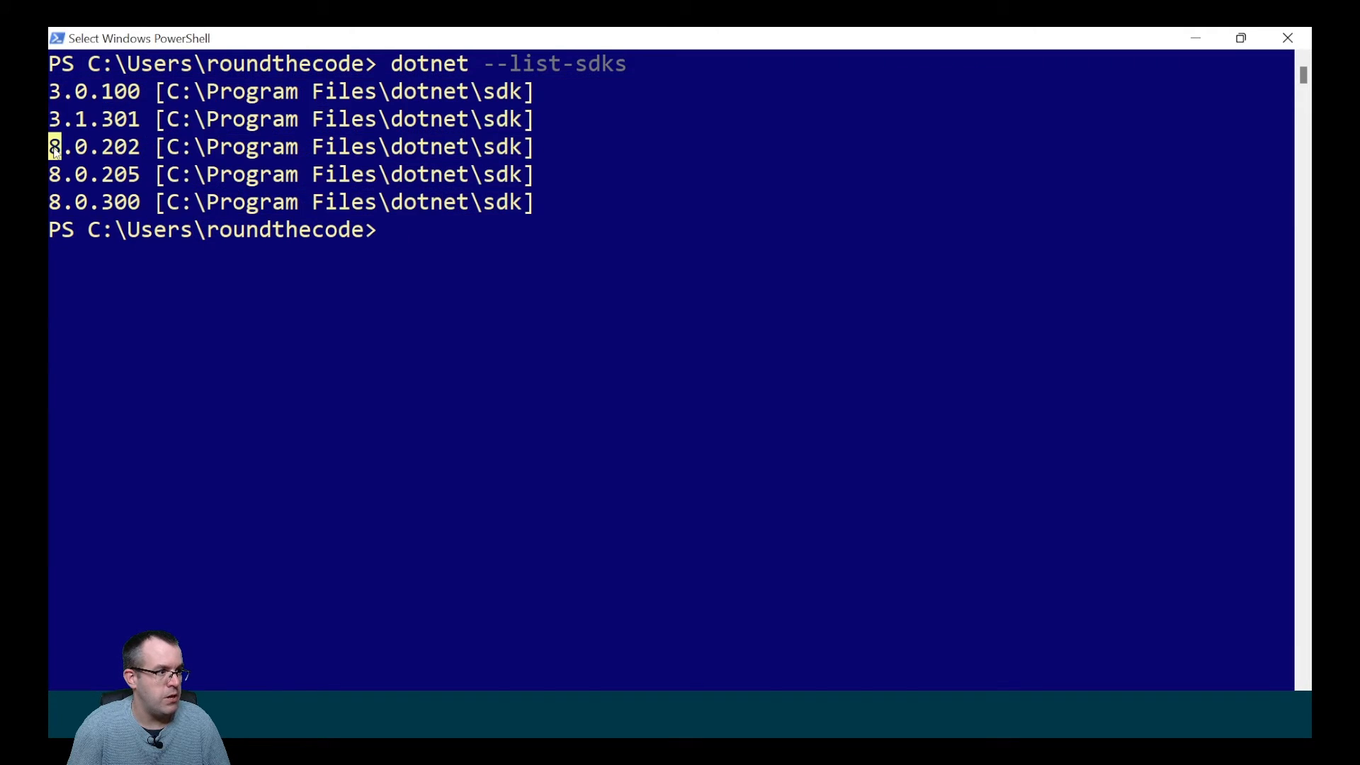
{"action": "double_click", "coordinate": [94, 203]}
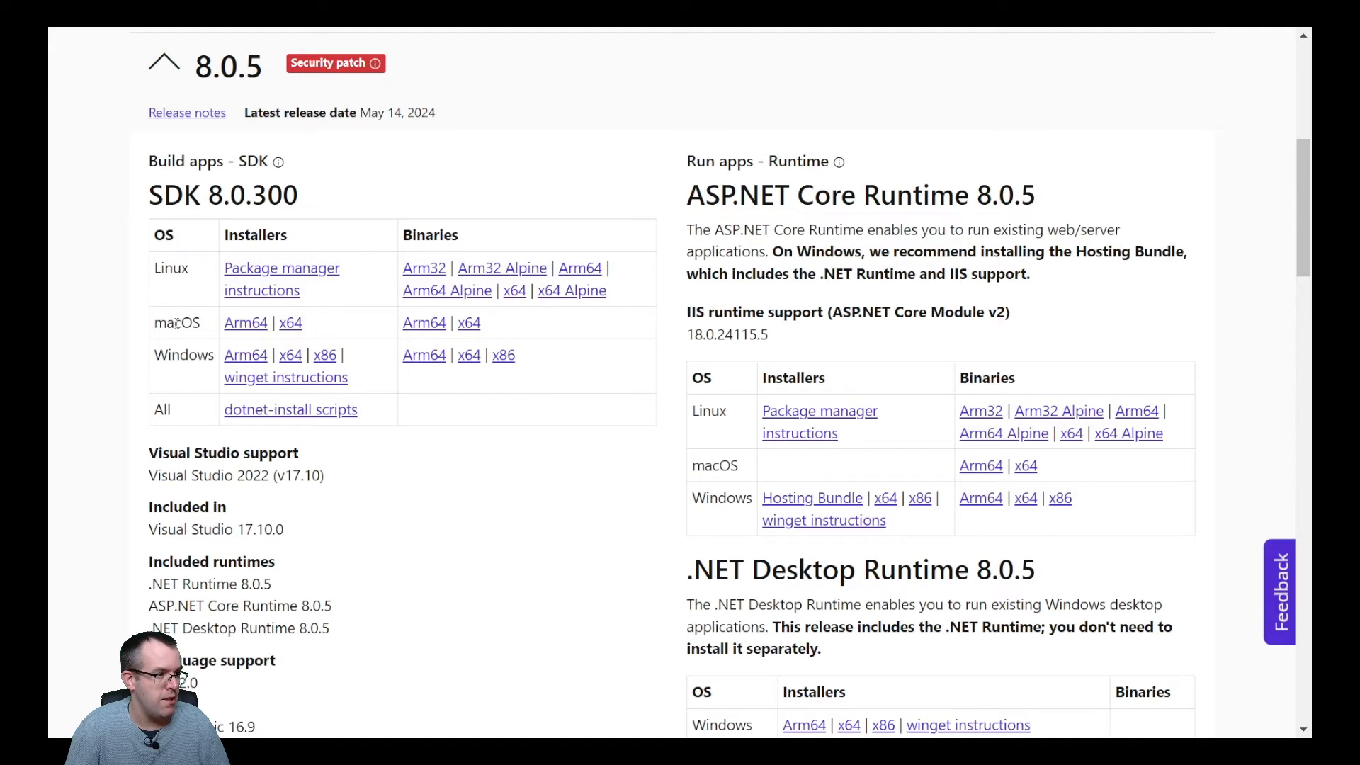
Highlight the SDK 8.0.300 release details on the .NET 8.0 download page.
{"action": "double_click", "coordinate": [185, 355]}
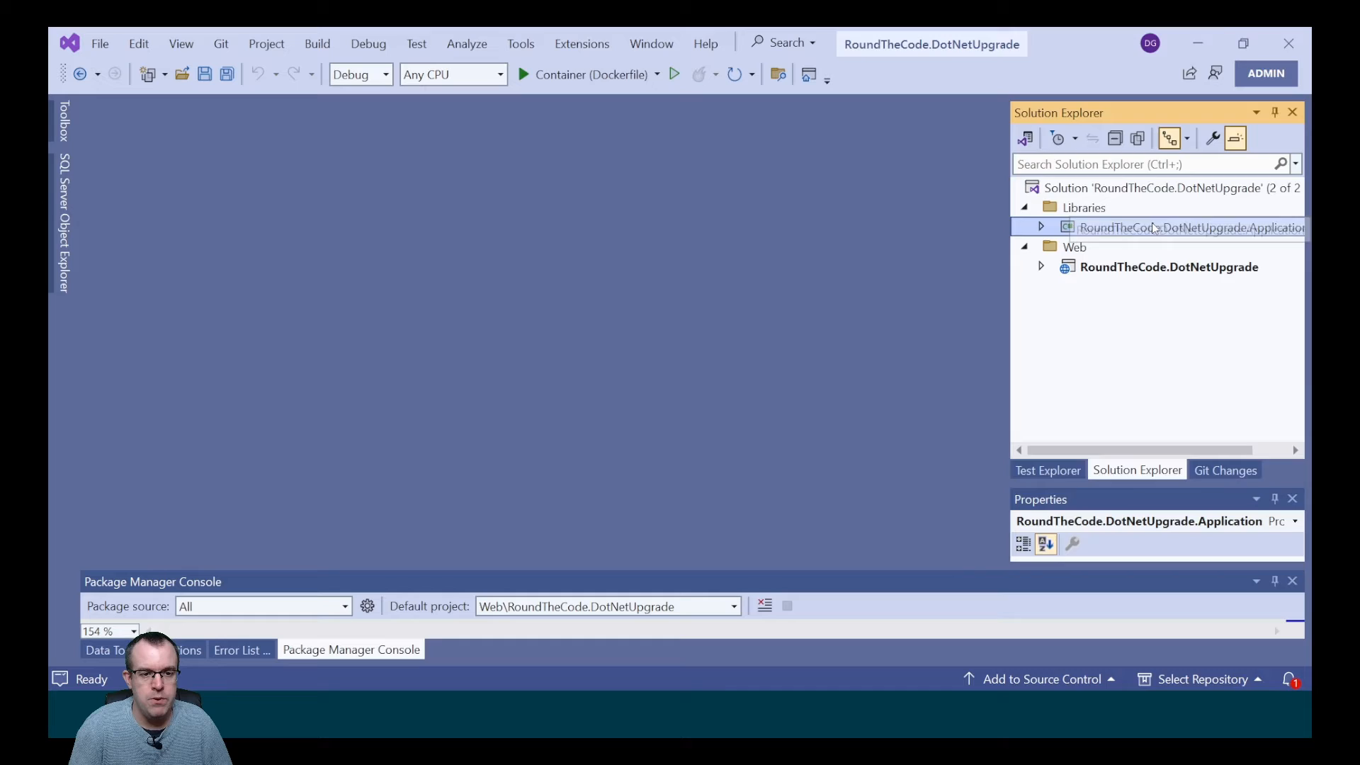
Change the Application library's TargetFramework from net7.0 to net8.0 and select the Dockerfile's runtime image version.
{"action": "double_click", "coordinate": [1190, 227]}
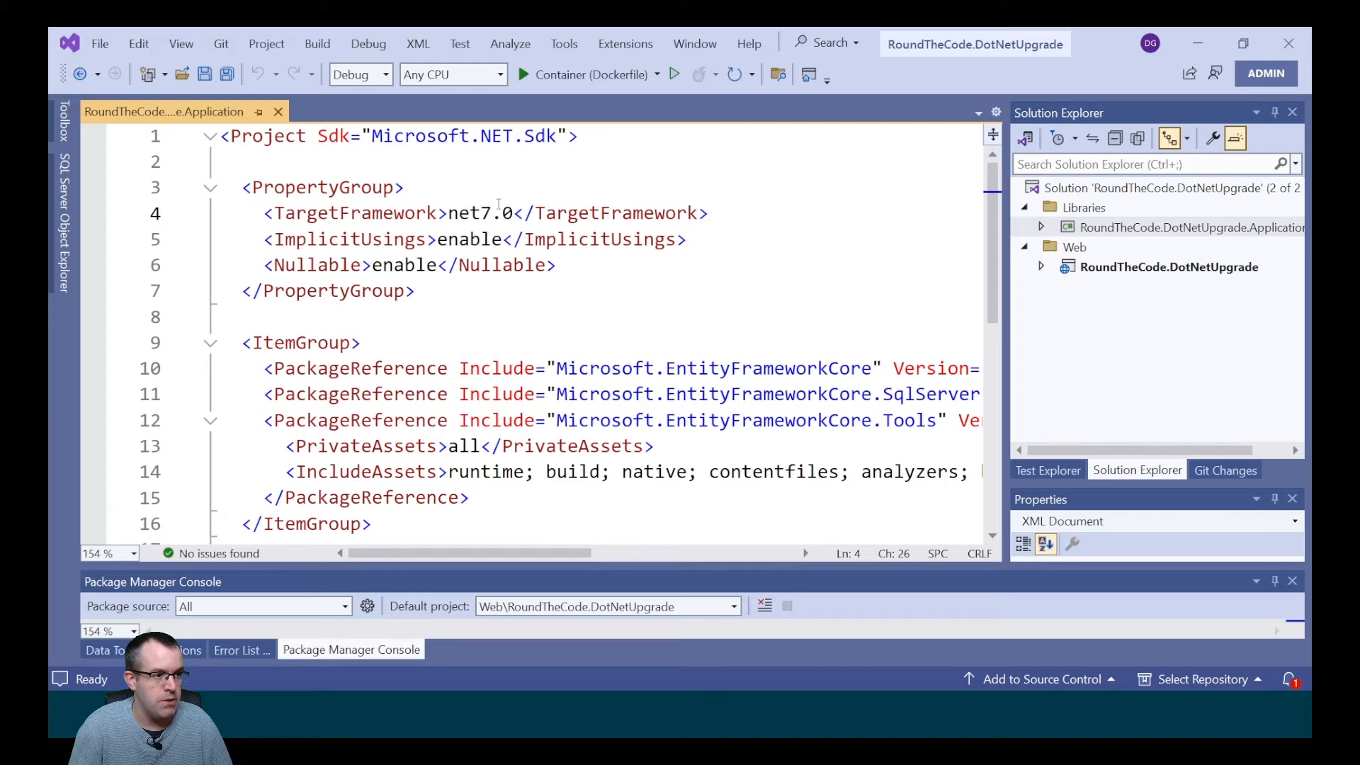
{"action": "type", "text": "8"}
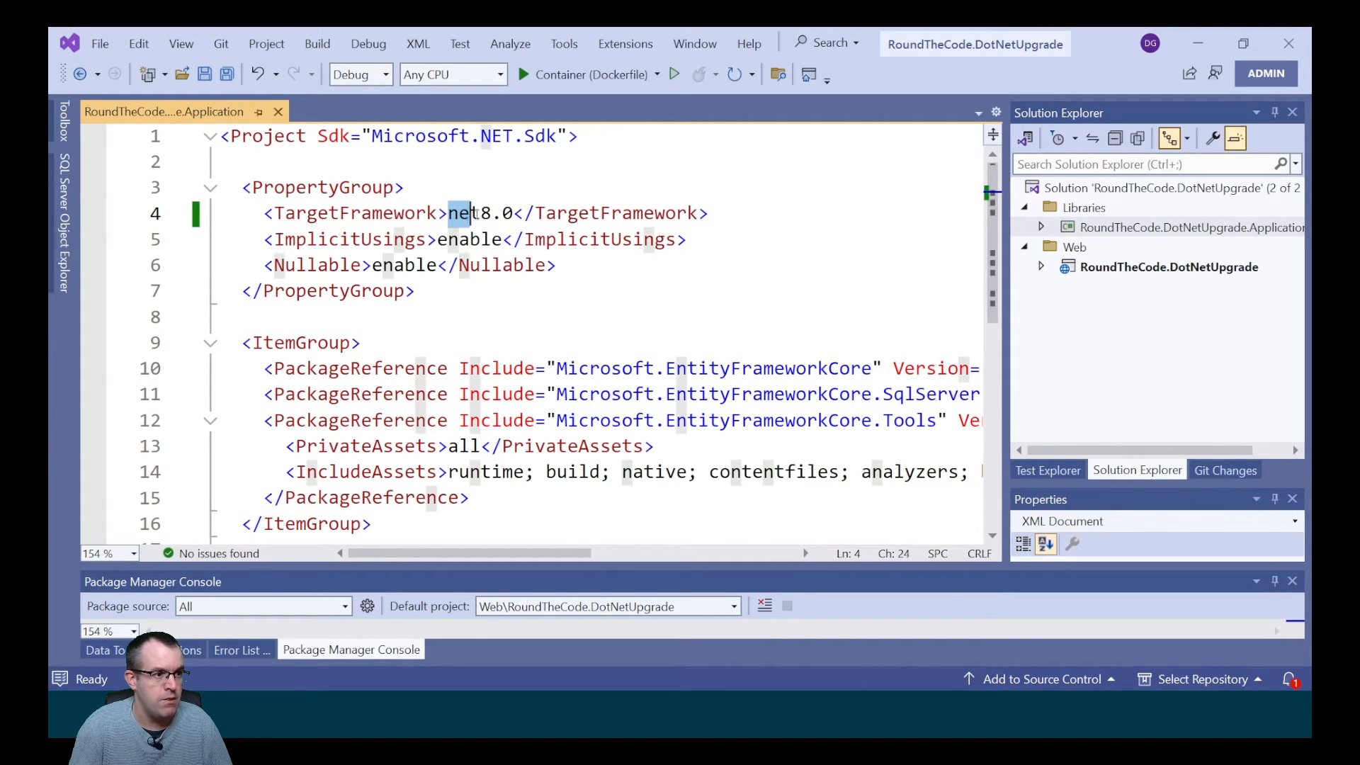
{"action": "double_click", "coordinate": [481, 214]}
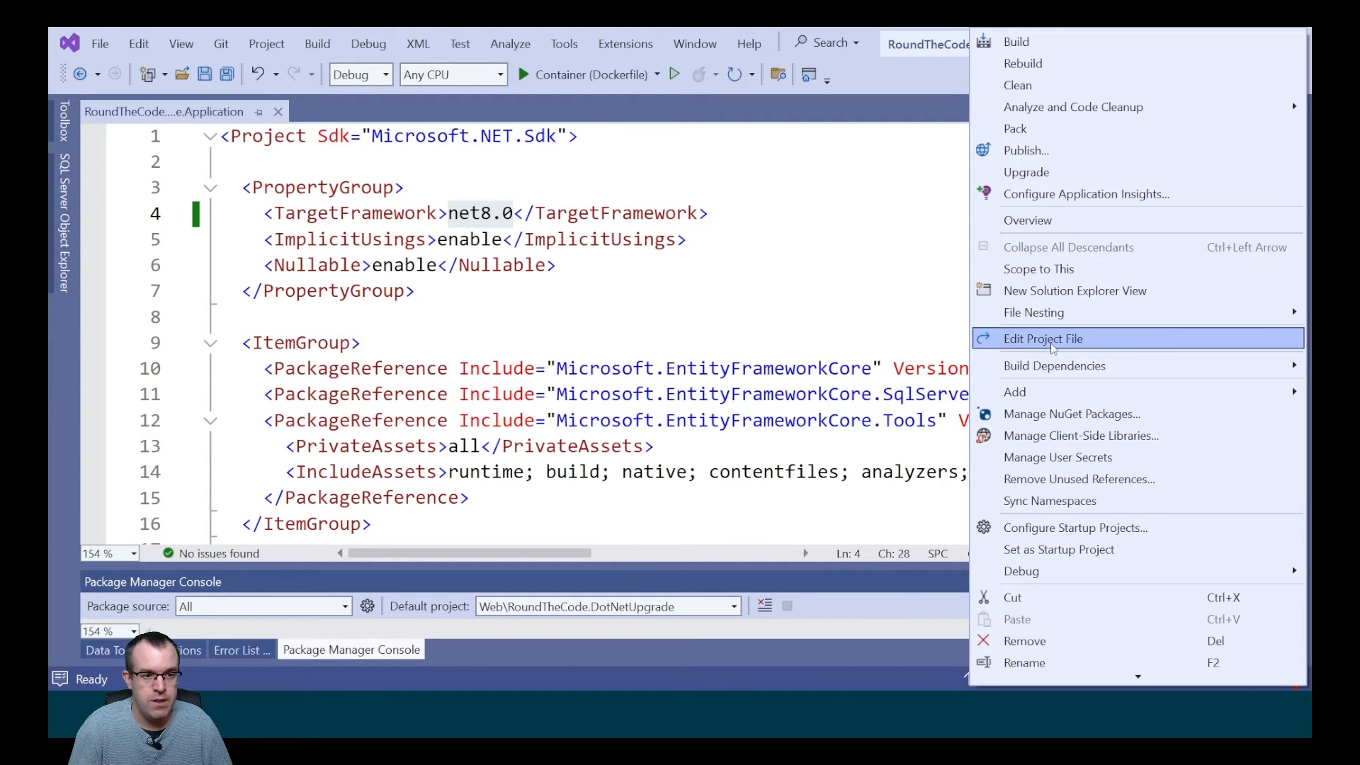
{"action": "left_click", "coordinate": [1044, 338]}
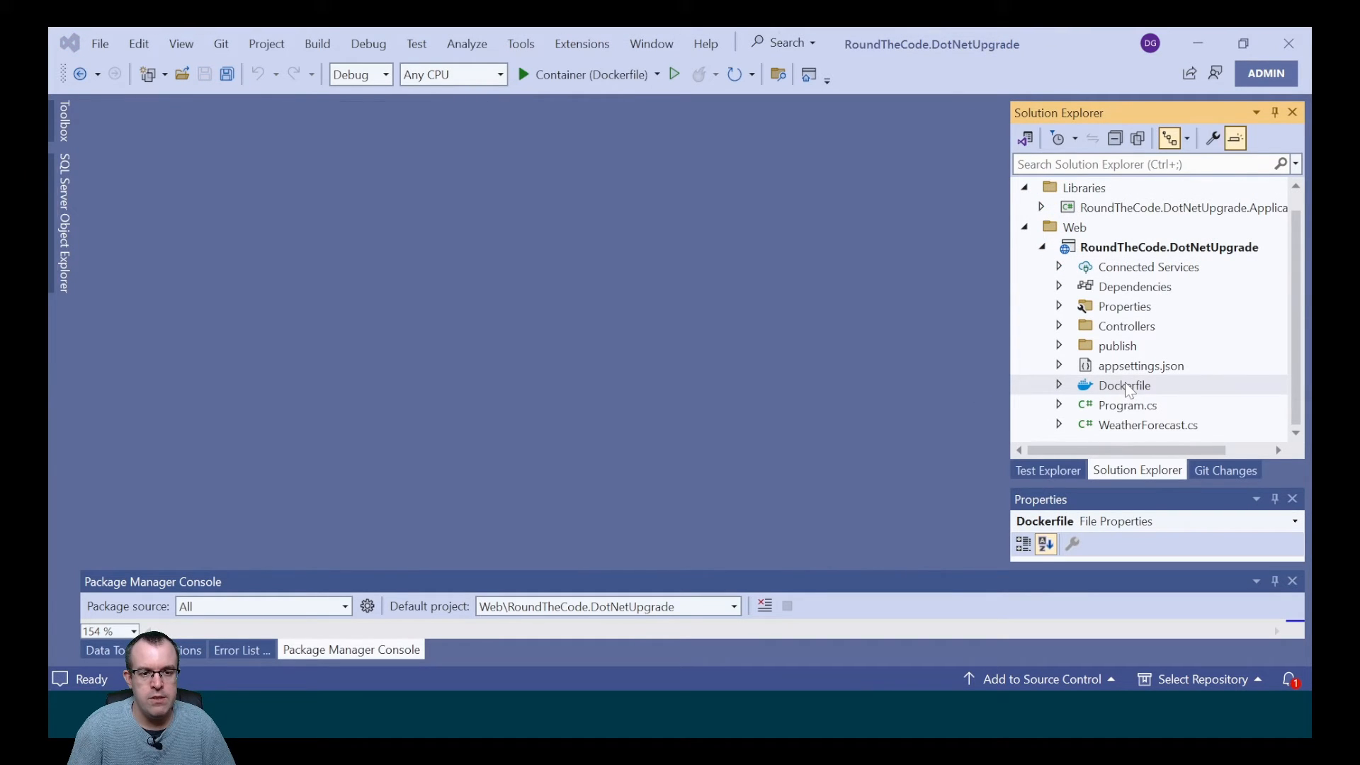
{"action": "double_click", "coordinate": [1122, 385]}
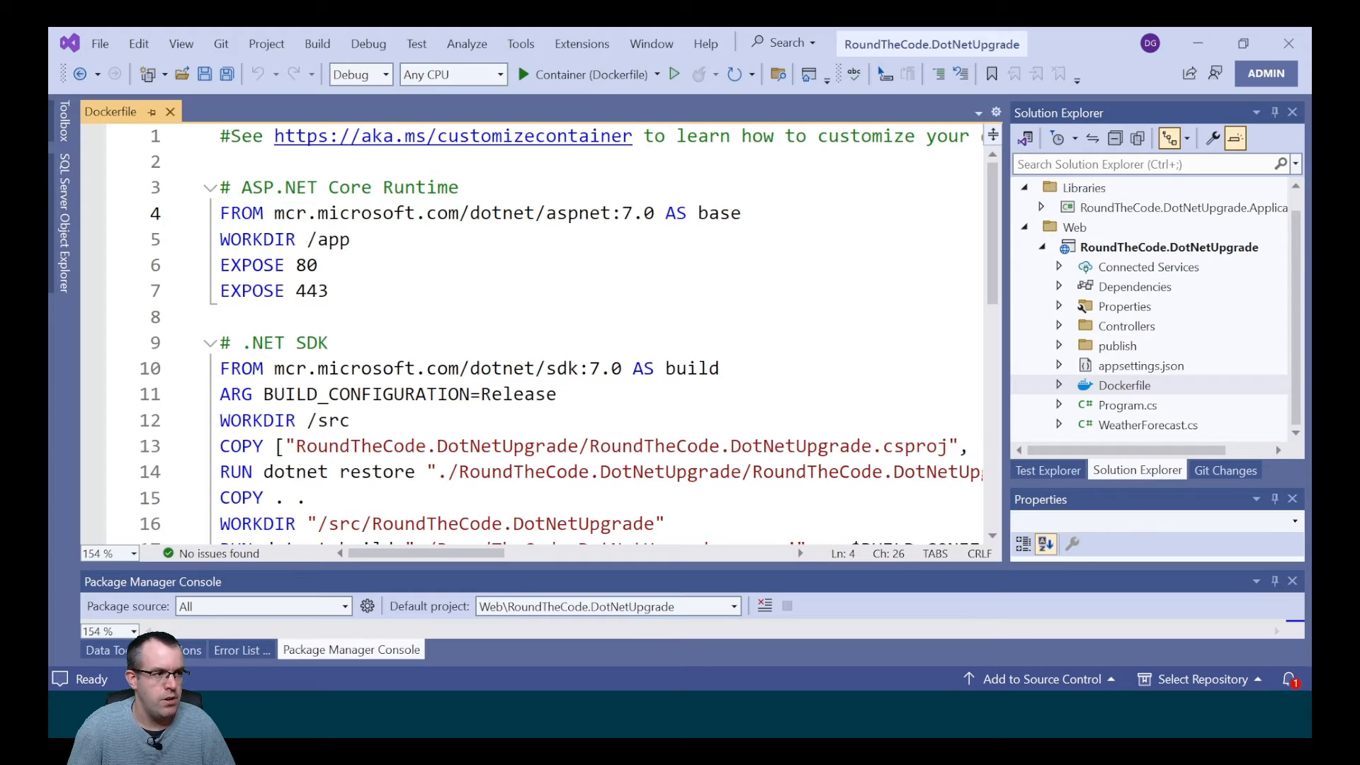
Update the Dockerfile's aspnet and sdk base images from 7.0 to 8.0.
{"action": "type", "text": "8"}
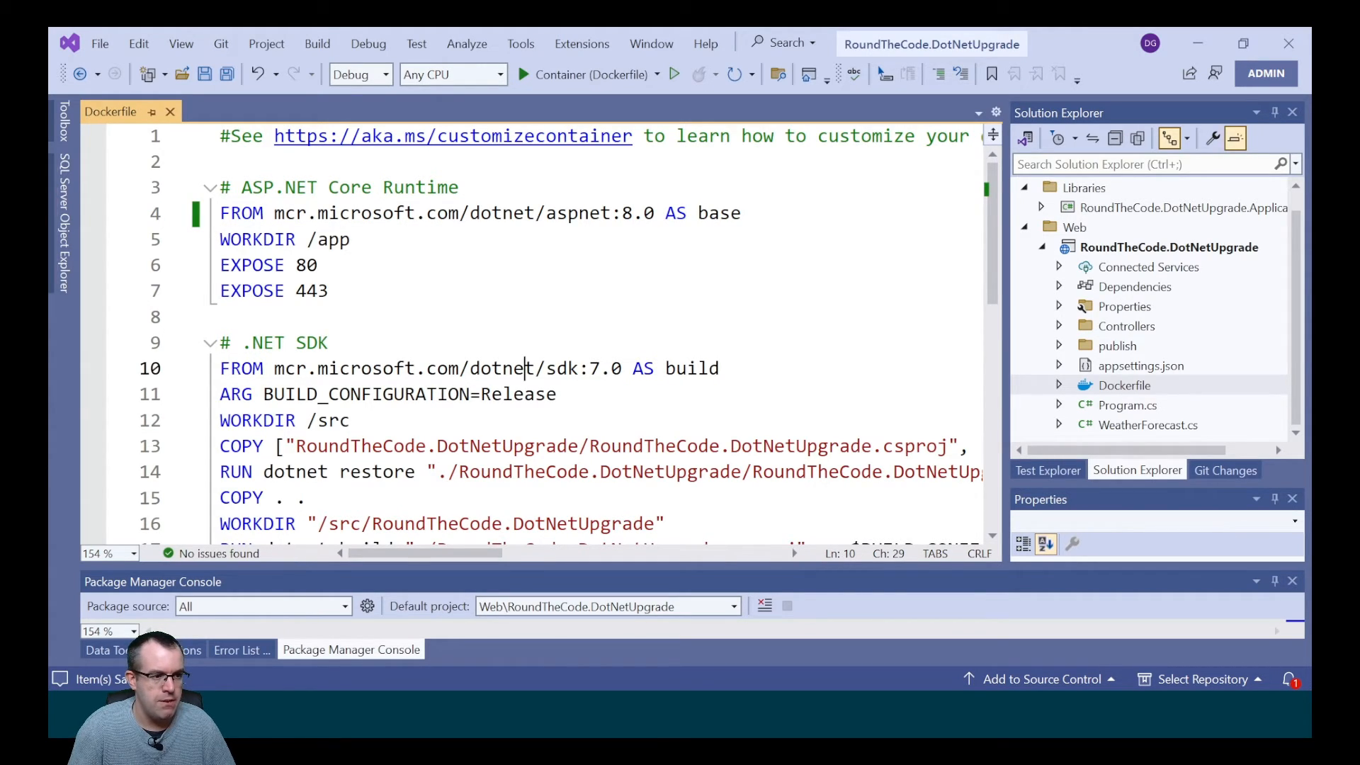
{"action": "type", "text": "8.0"}
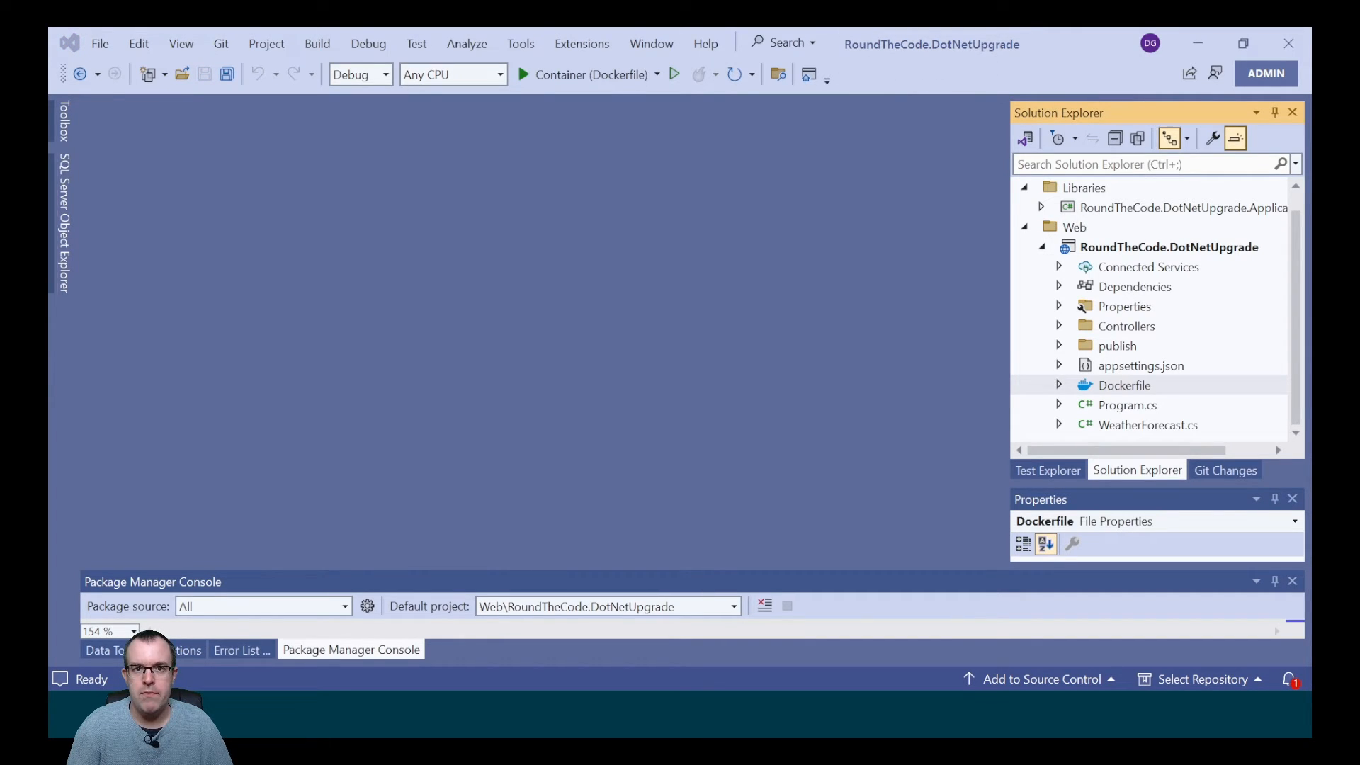
{"action": "mouse_move", "coordinate": [520, 44]}
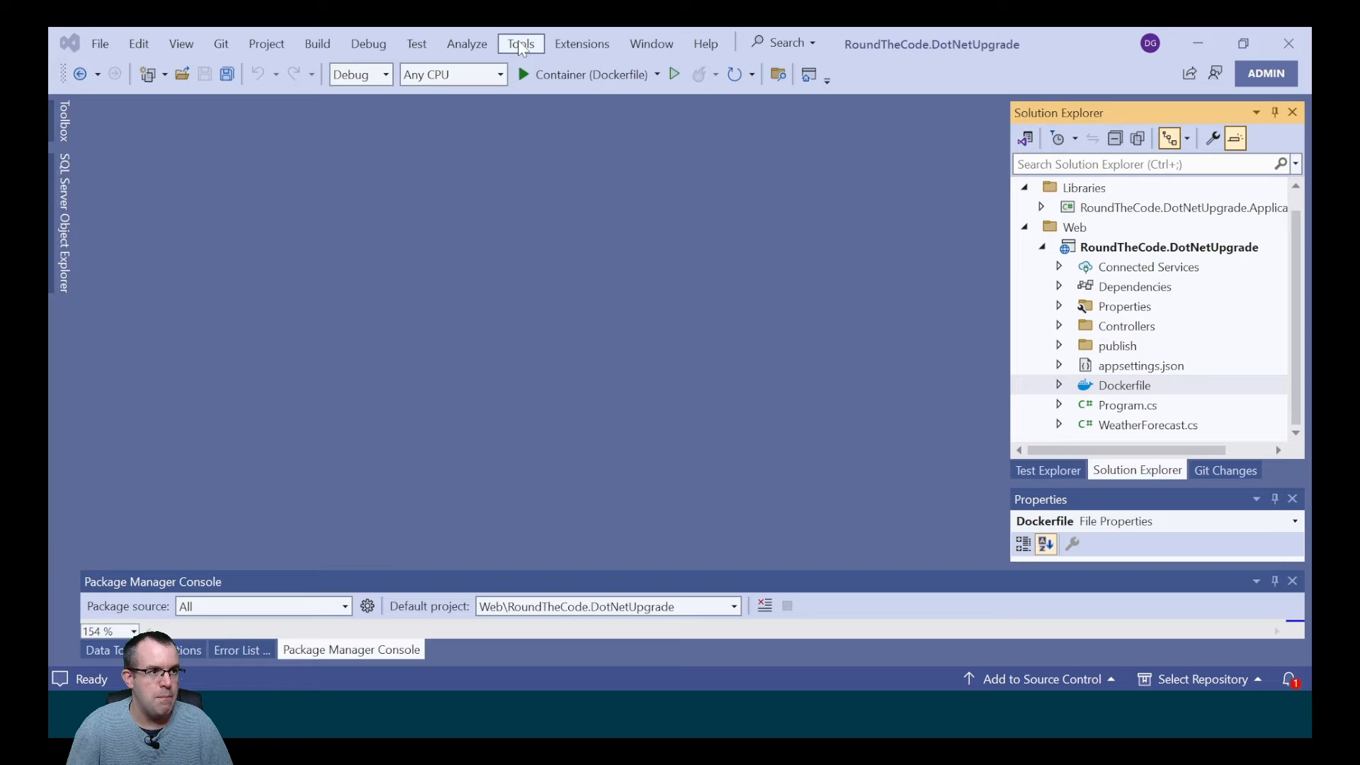
List the solution's NuGet packages with newer 8.0.x versions in the Updates view.
{"action": "left_click", "coordinate": [520, 44]}
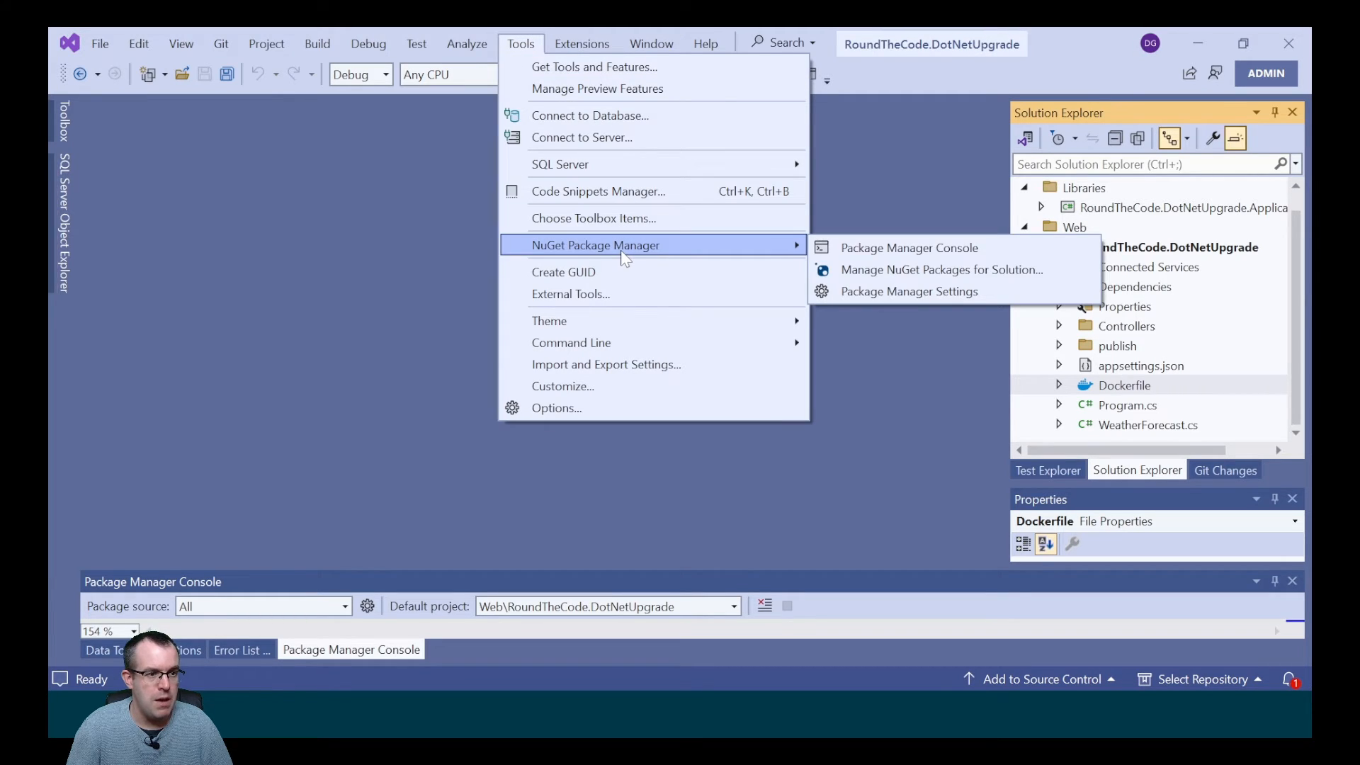
{"action": "left_click", "coordinate": [940, 269]}
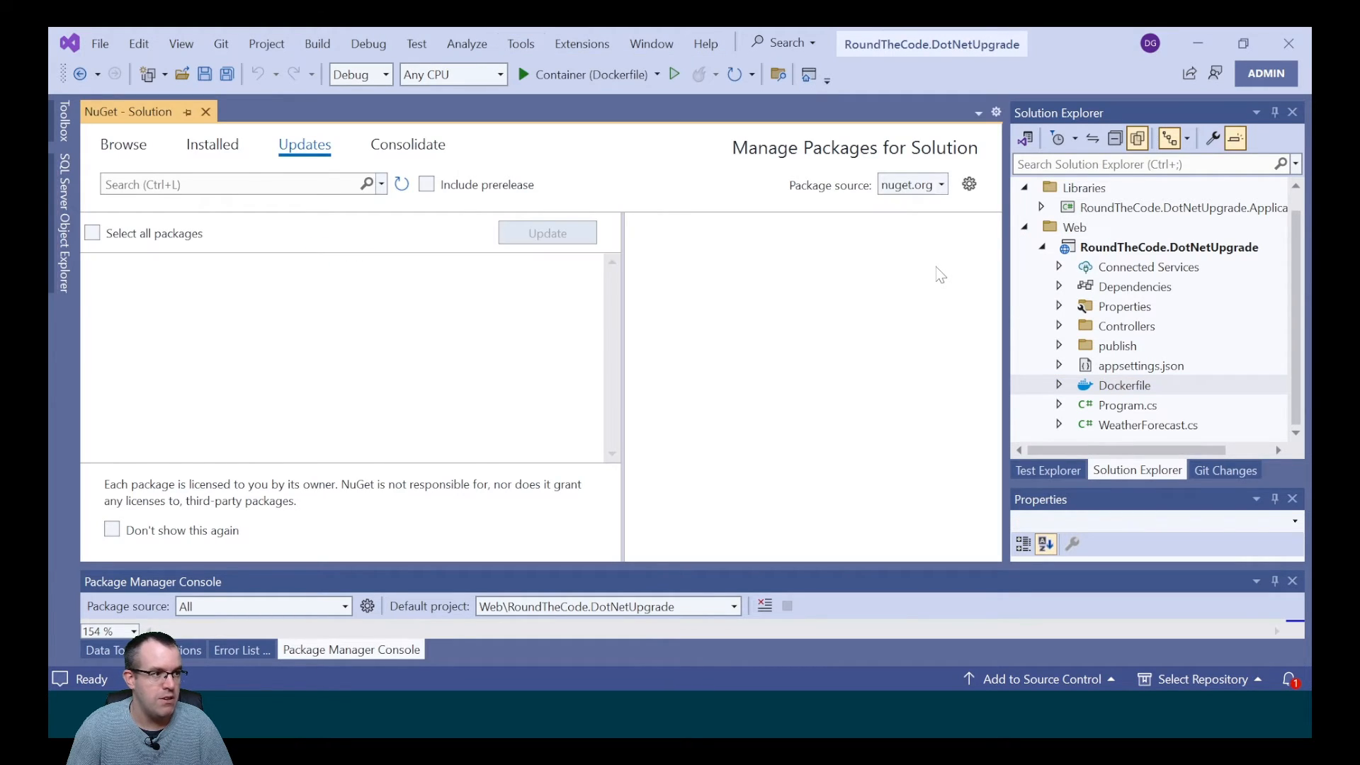
{"action": "left_click", "coordinate": [305, 145]}
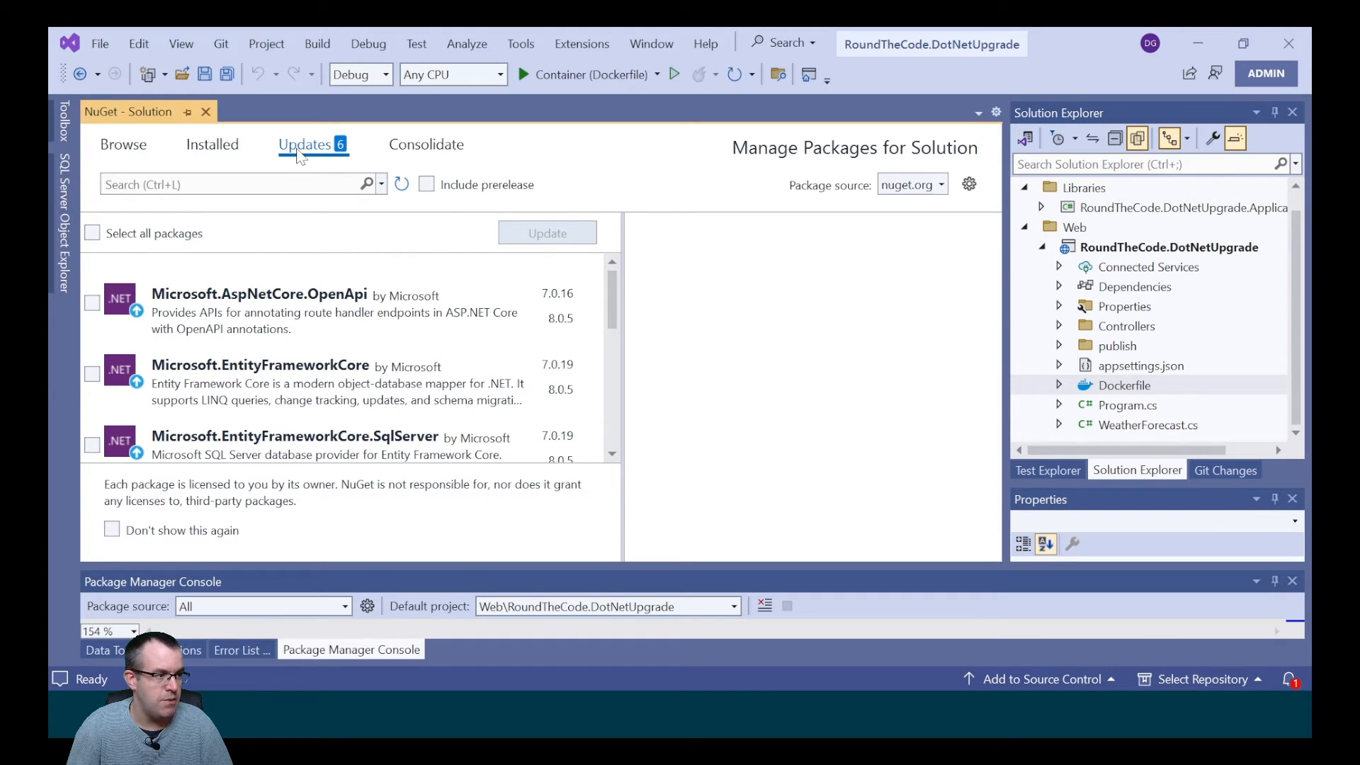
{"action": "left_click", "coordinate": [92, 233]}
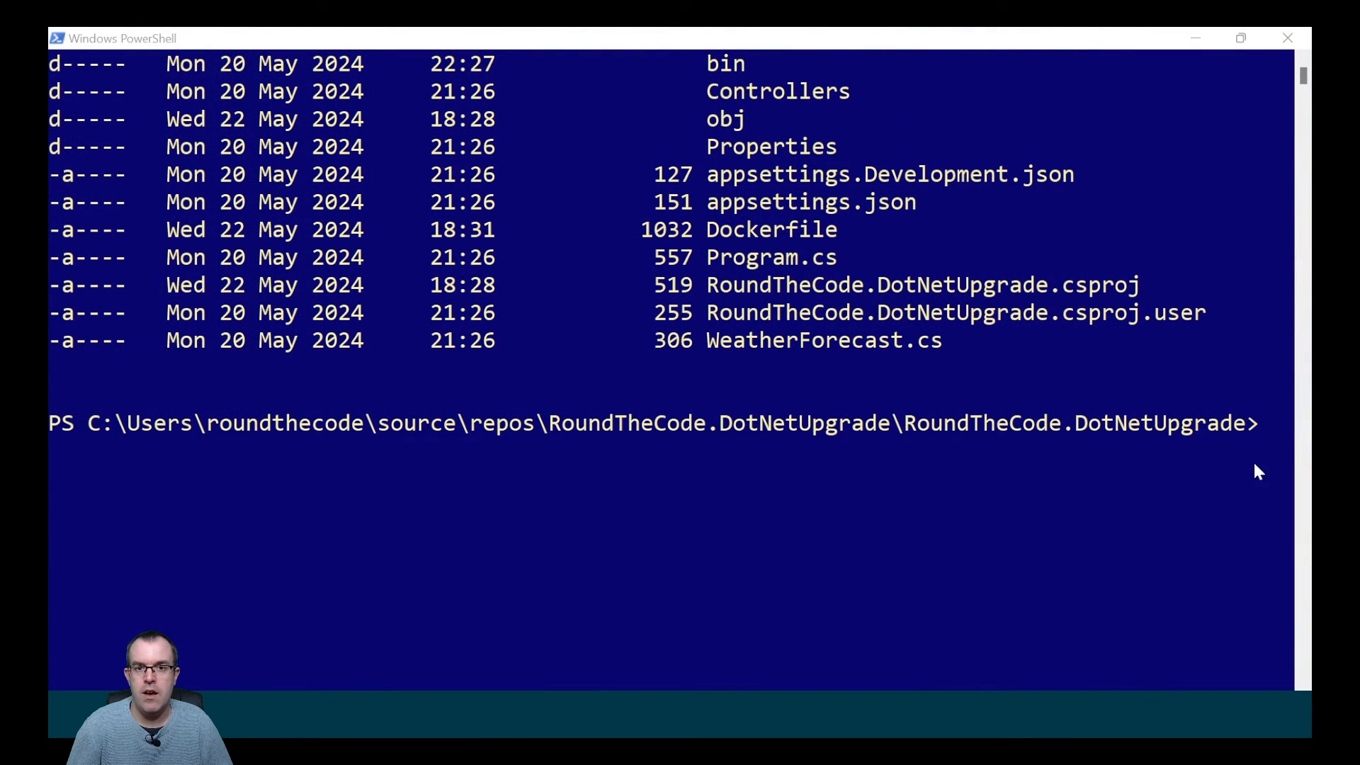
{"action": "mouse_move", "coordinate": [810, 544]}
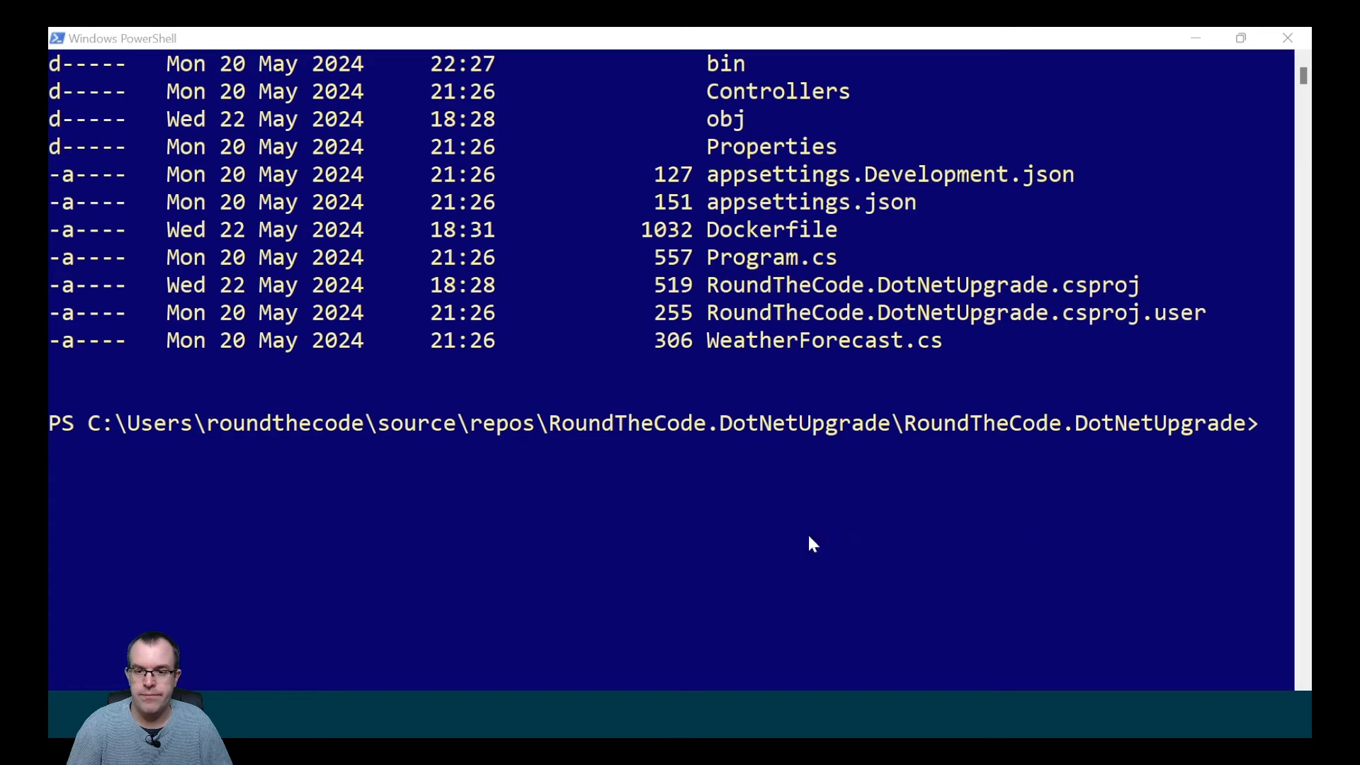
Run dotnet publish RoundTheCode.DotNetUpgrade.csproj -c Release -o publish --self-contained.
{"action": "type", "text": "dotnet publish"}
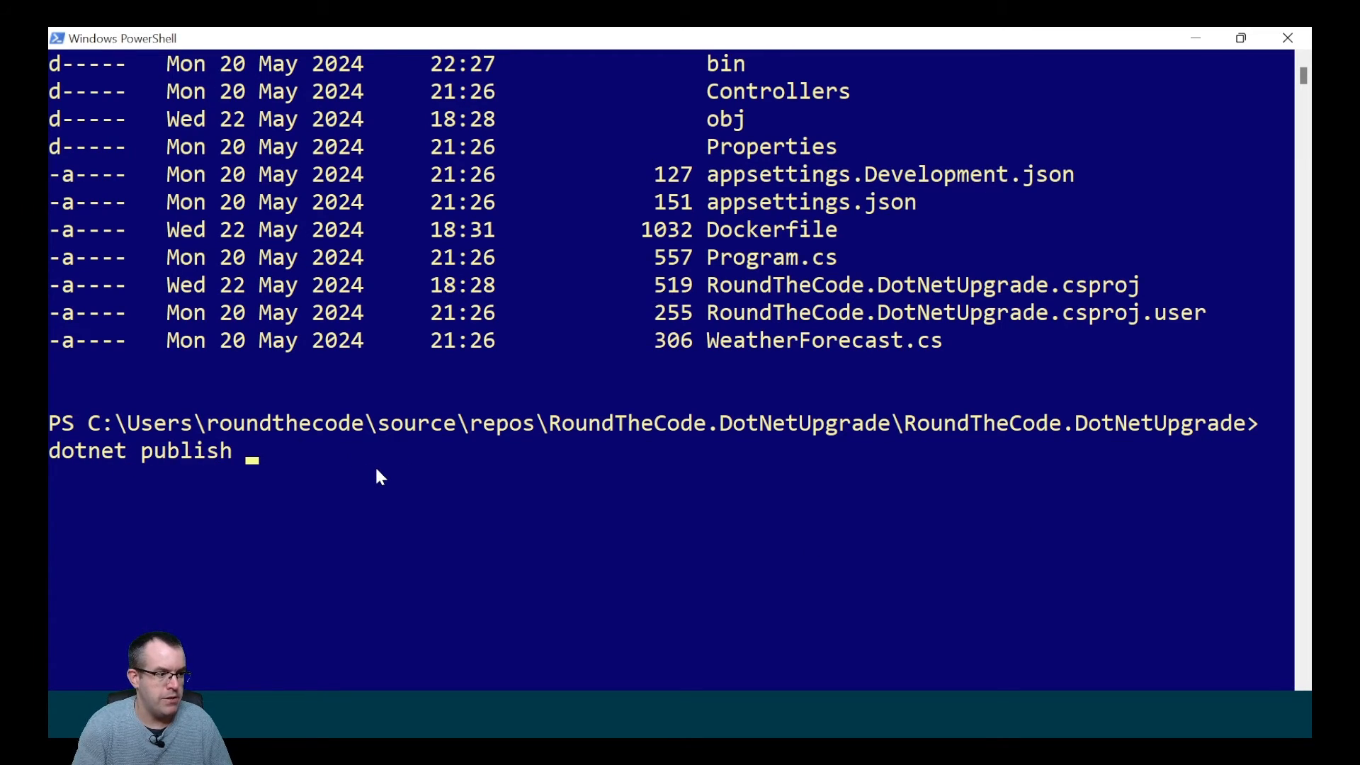
{"action": "mouse_move", "coordinate": [712, 246]}
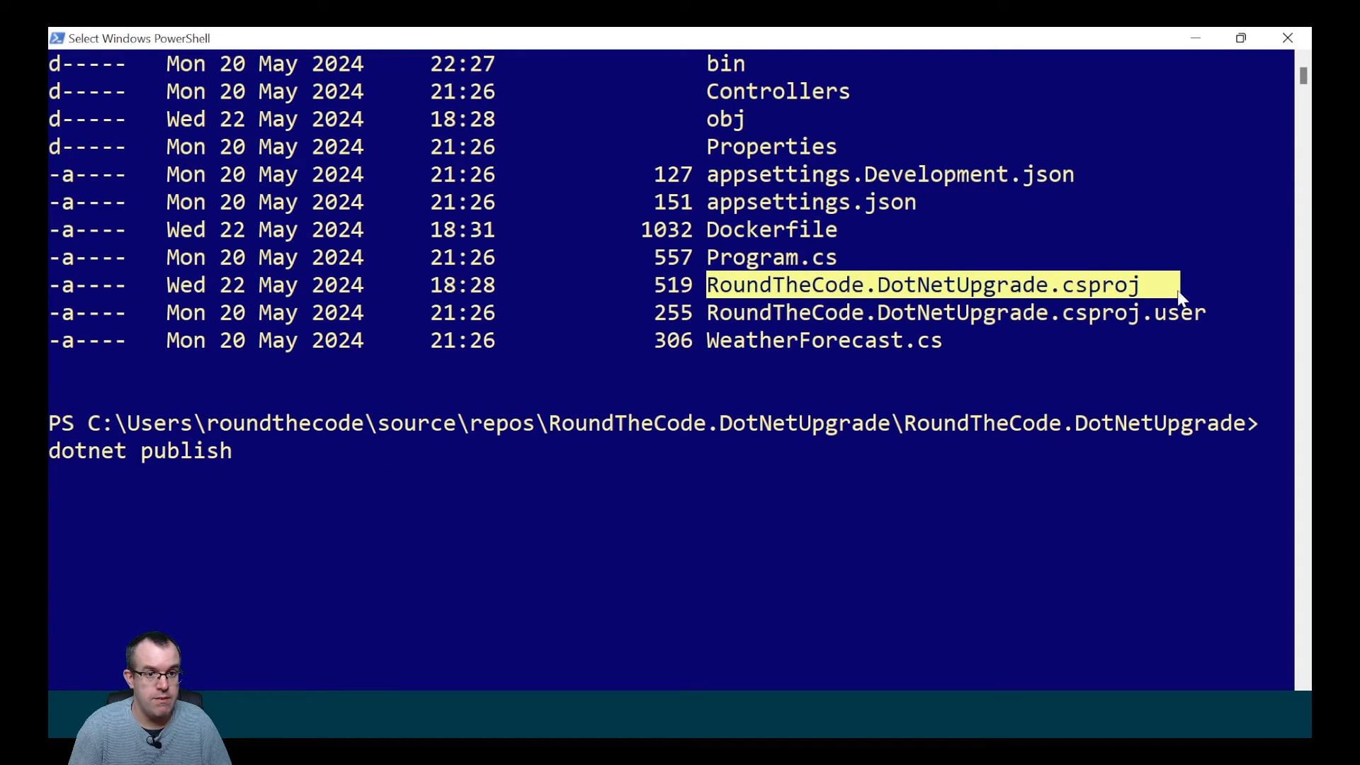
{"action": "type", "text": "R"}
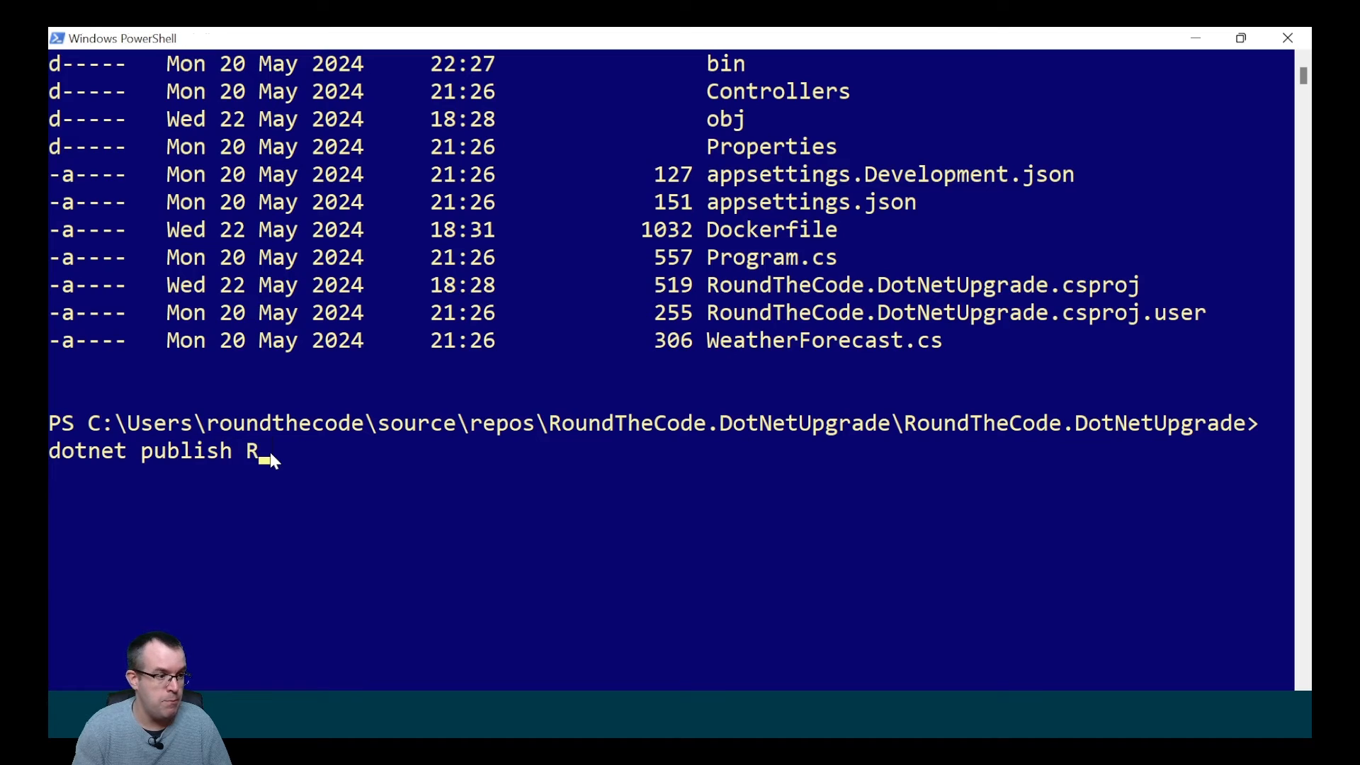
{"action": "type", "text": "oundTheCode"}
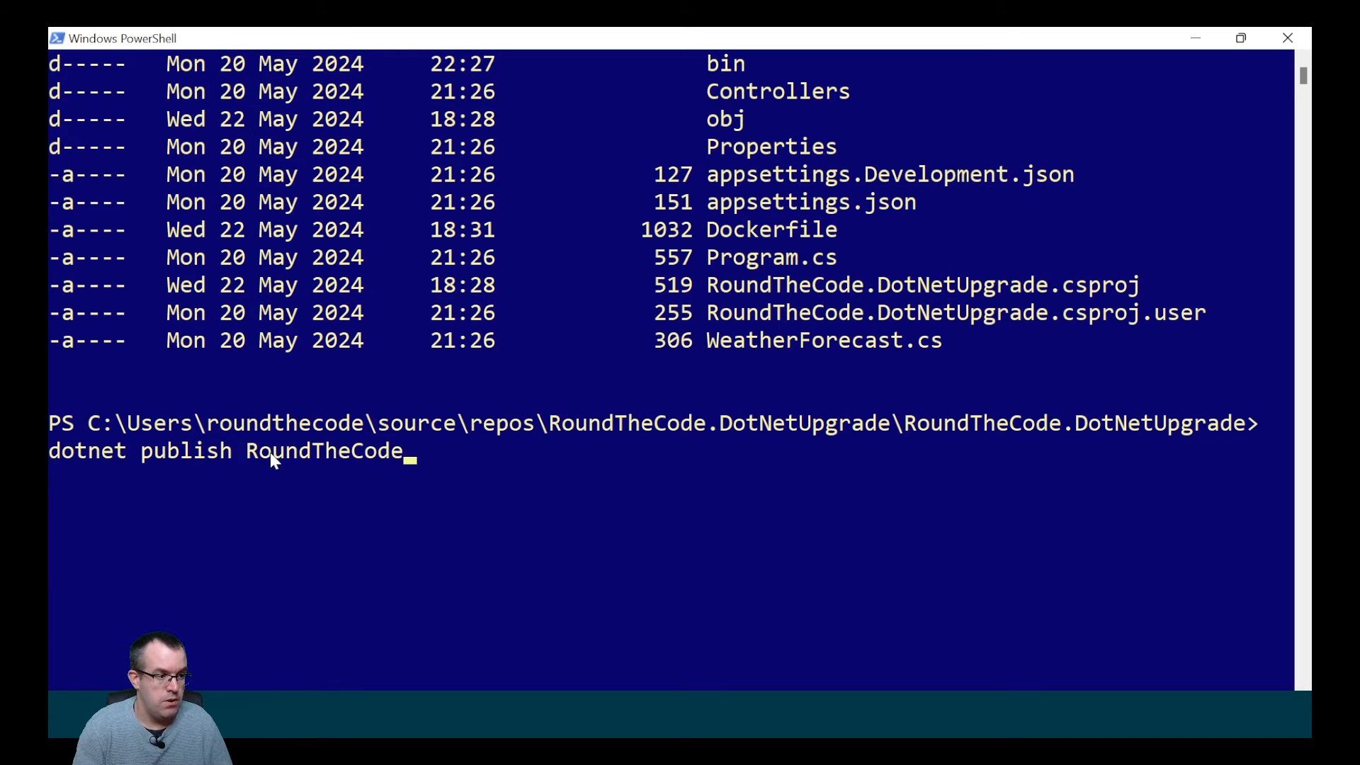
{"action": "type", "text": ".Dot"}
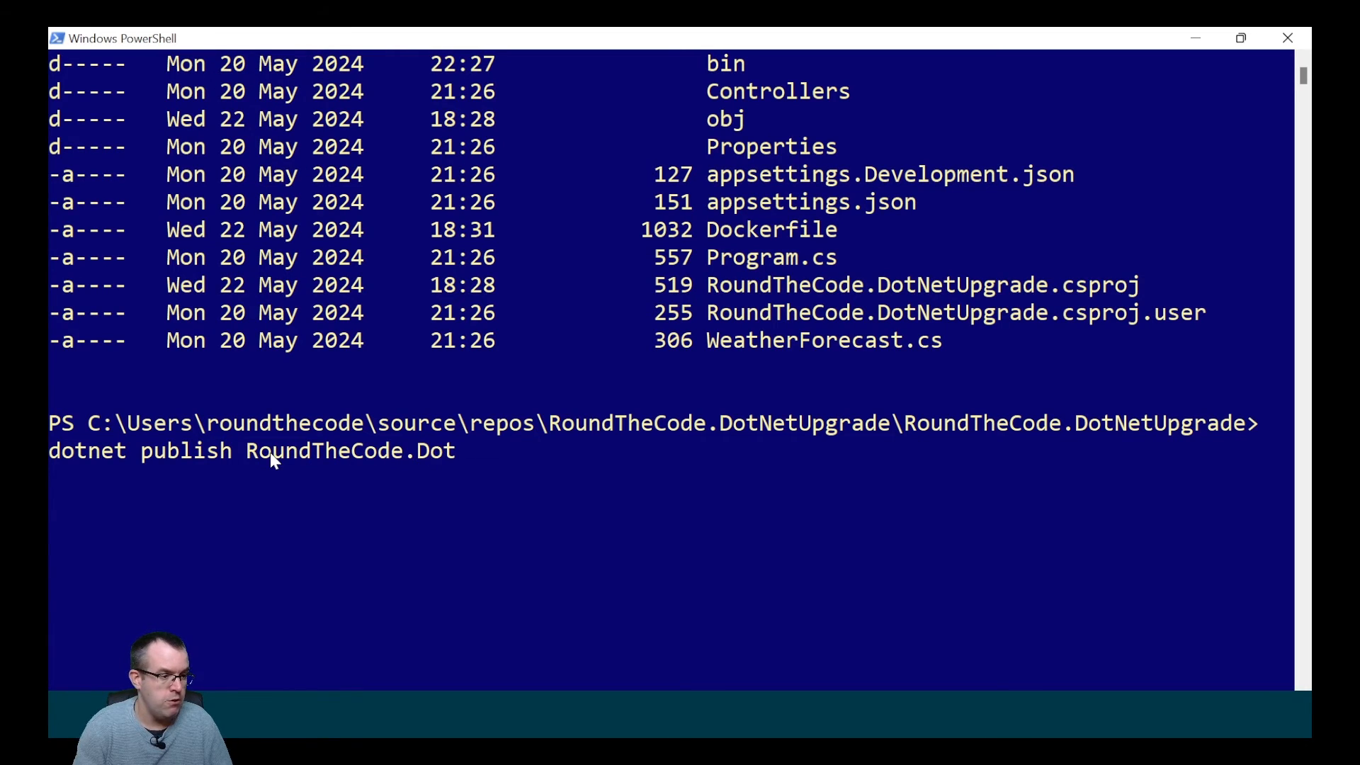
{"action": "type", "text": "NetUpgrade"}
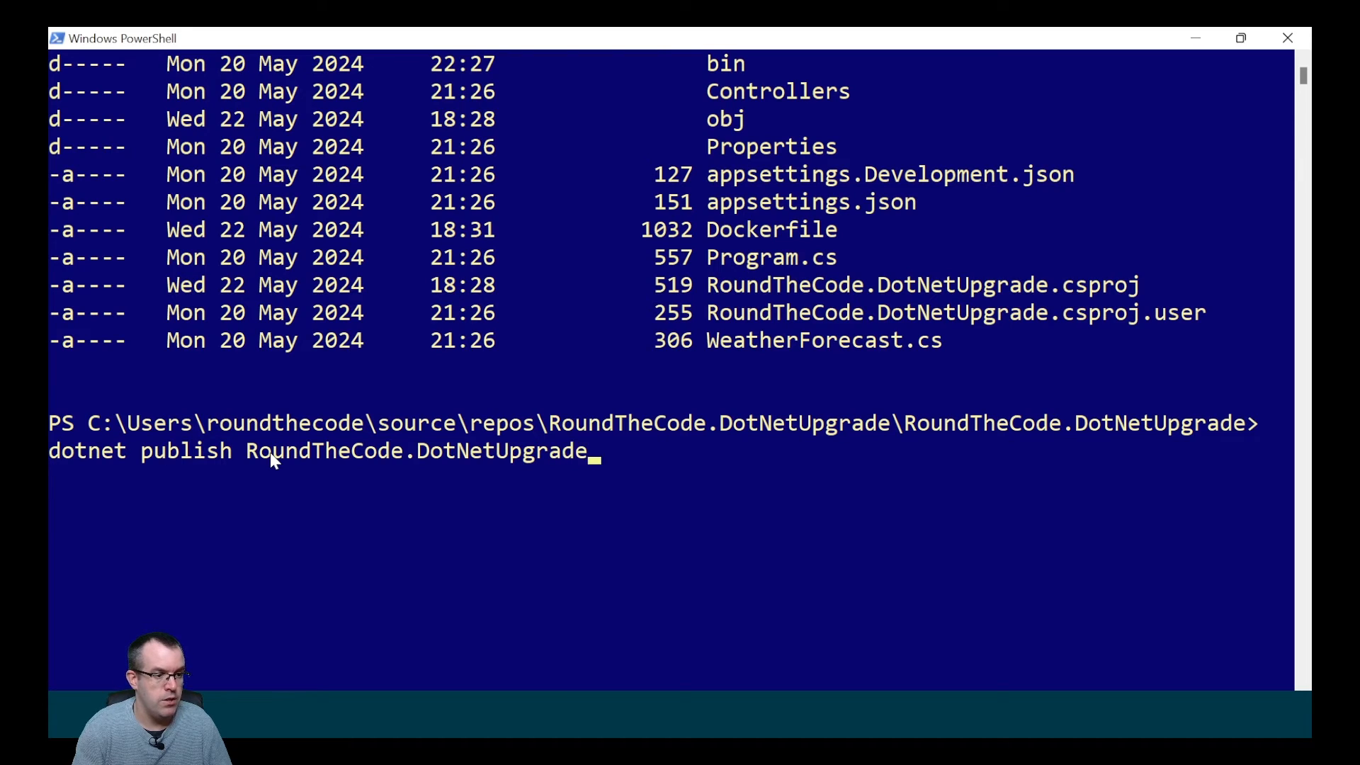
{"action": "type", "text": ".cspro"}
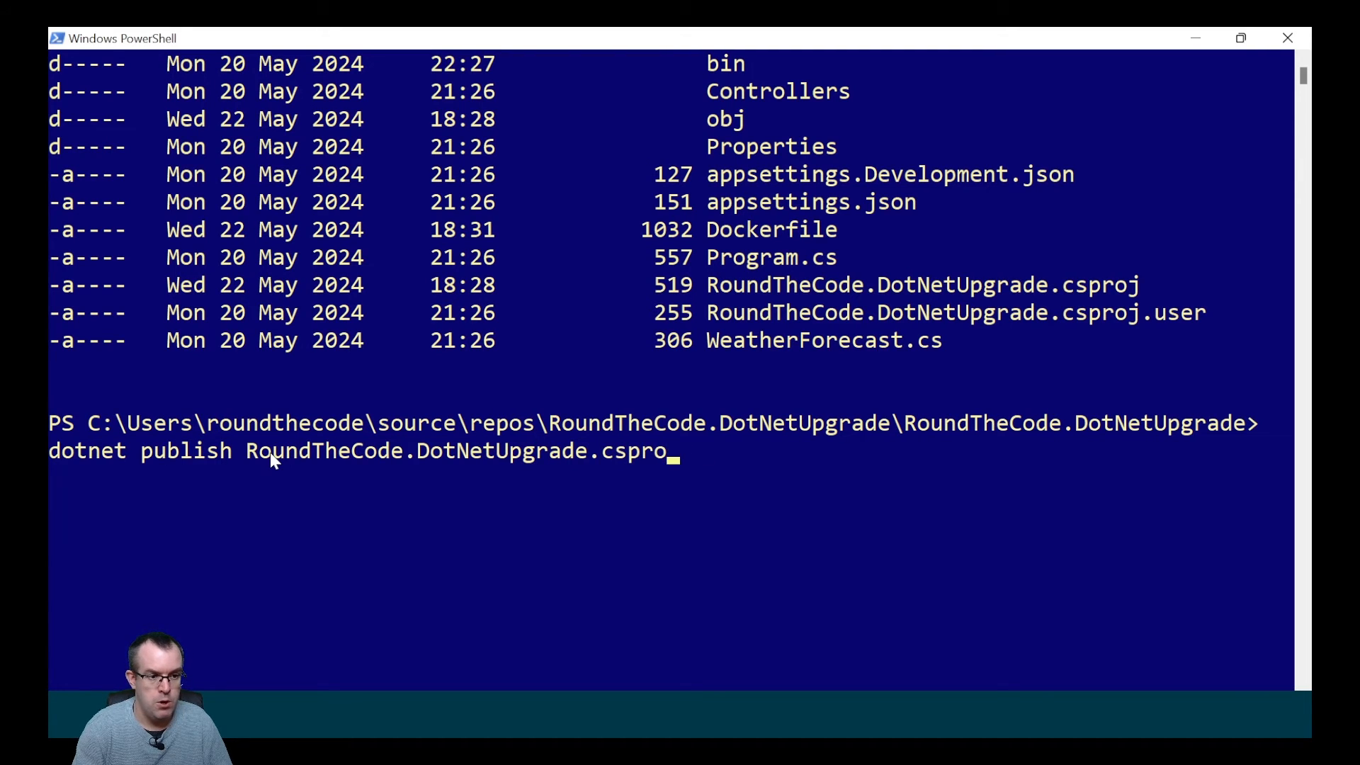
{"action": "type", "text": "-c R"}
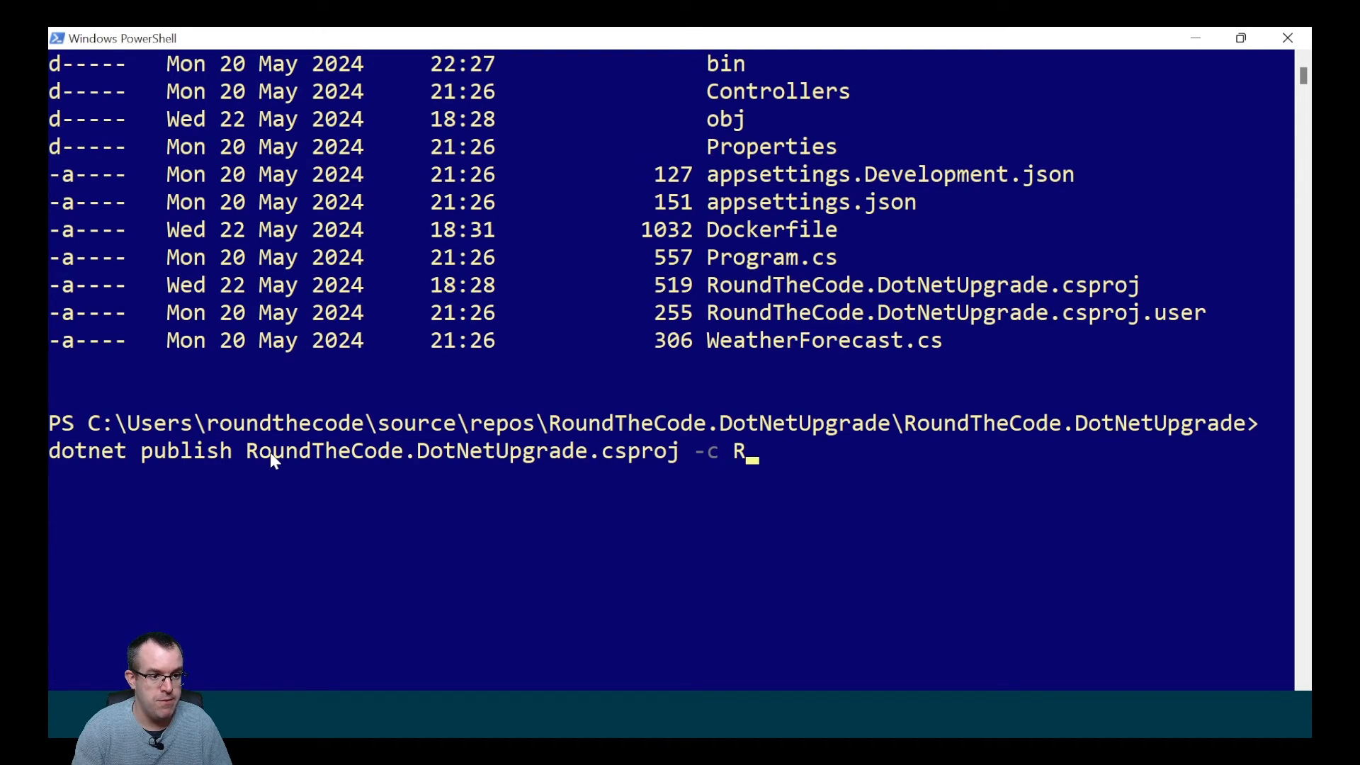
{"action": "type", "text": "elease -"}
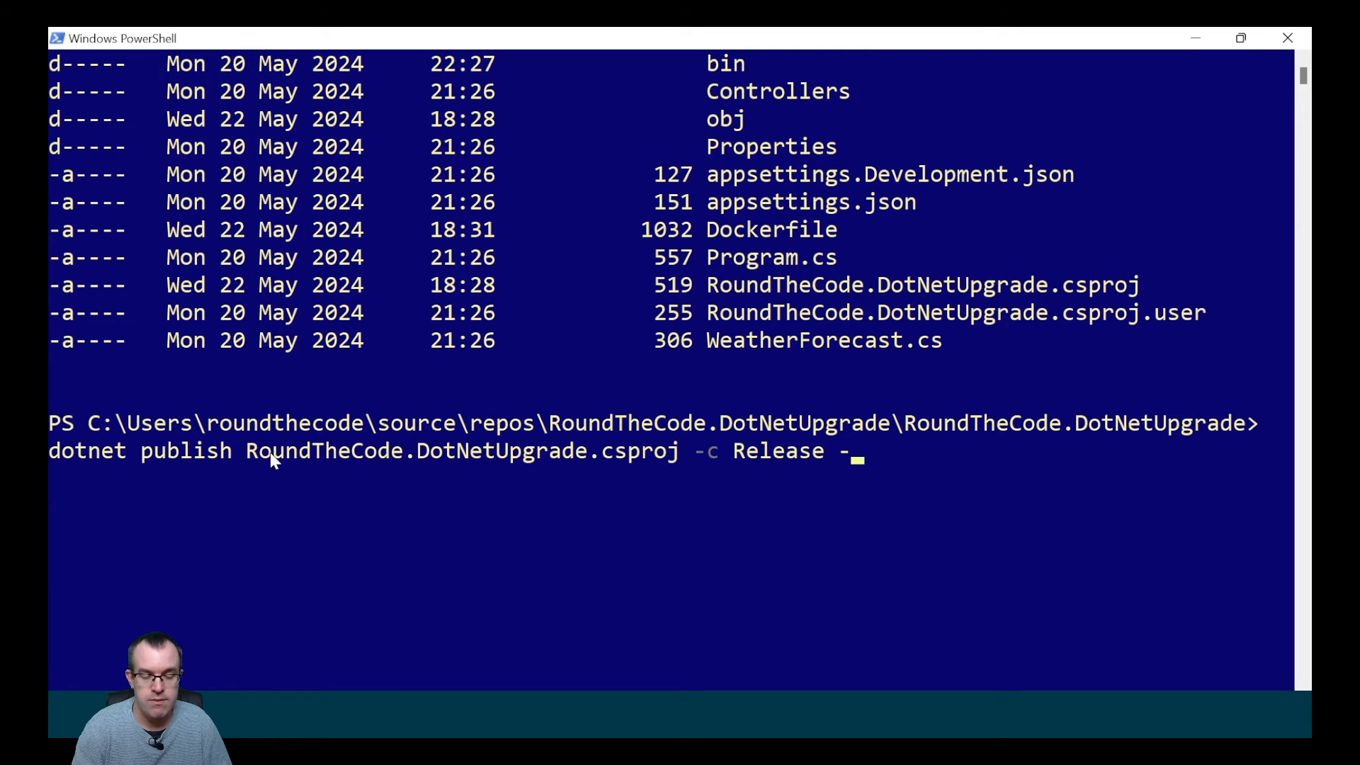
{"action": "type", "text": "o"}
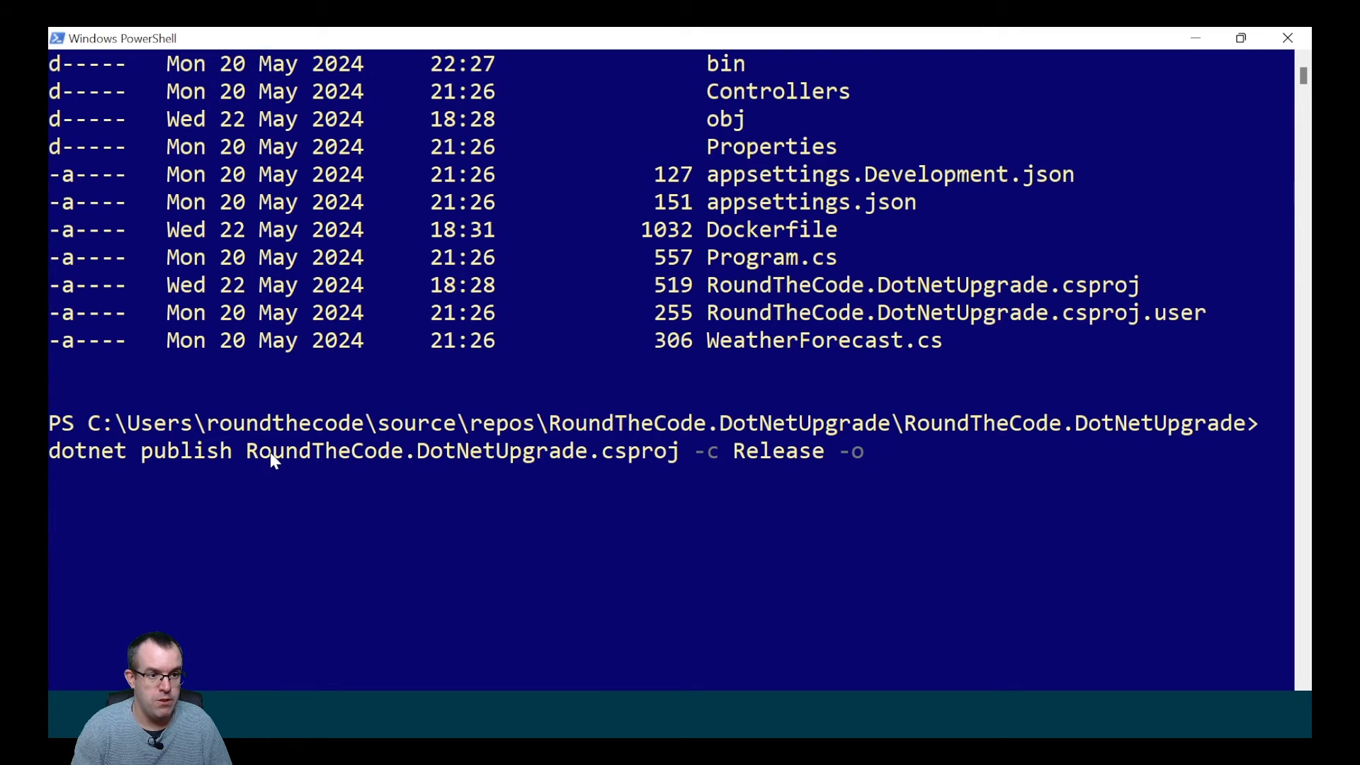
{"action": "type", "text": "publish"}
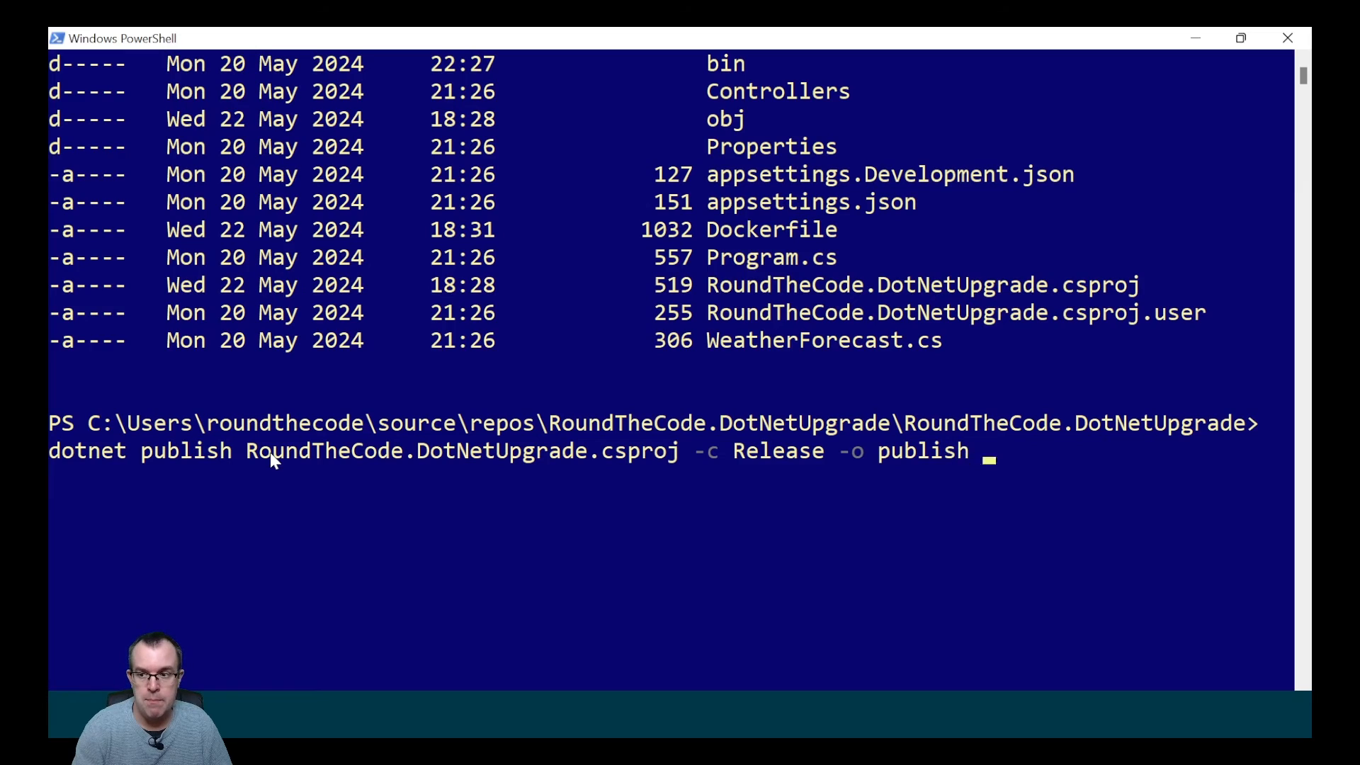
{"action": "type", "text": "--self-cont"}
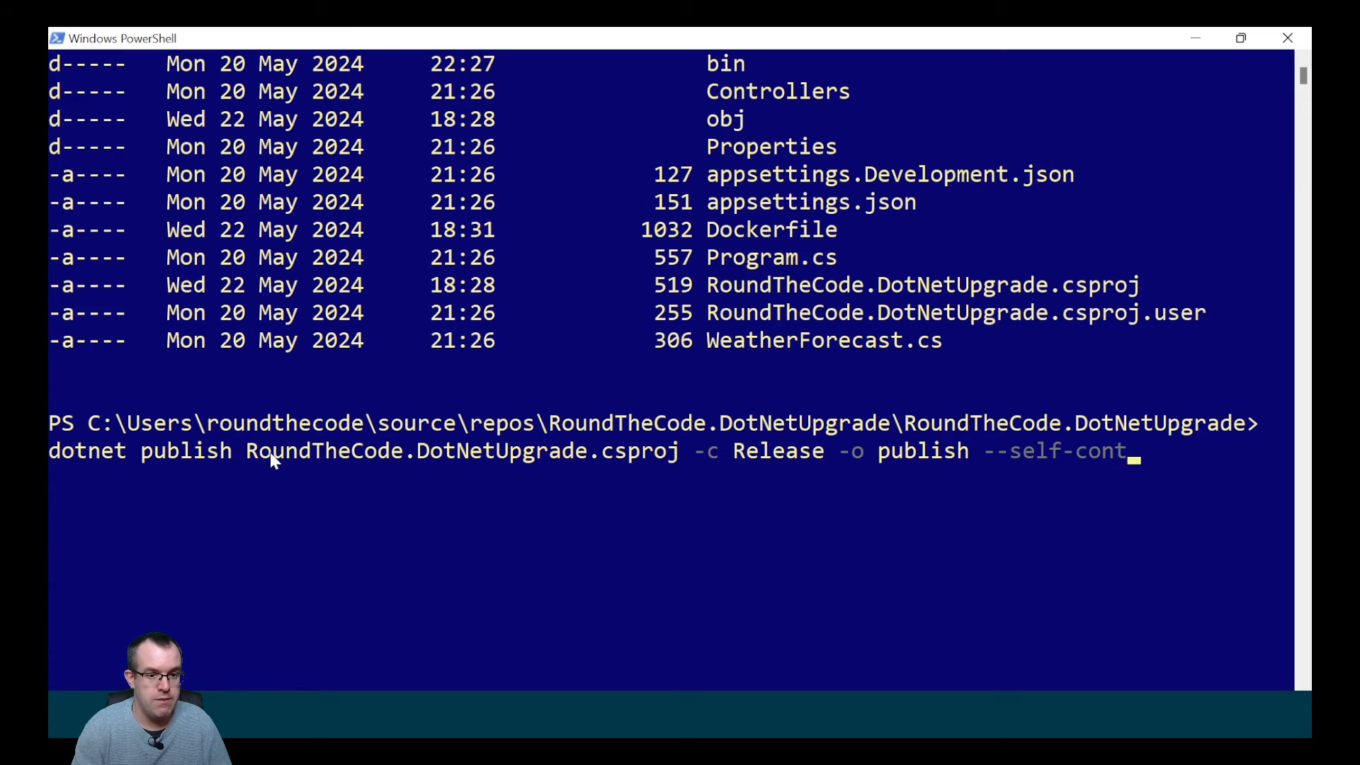
{"action": "key", "text": "Return"}
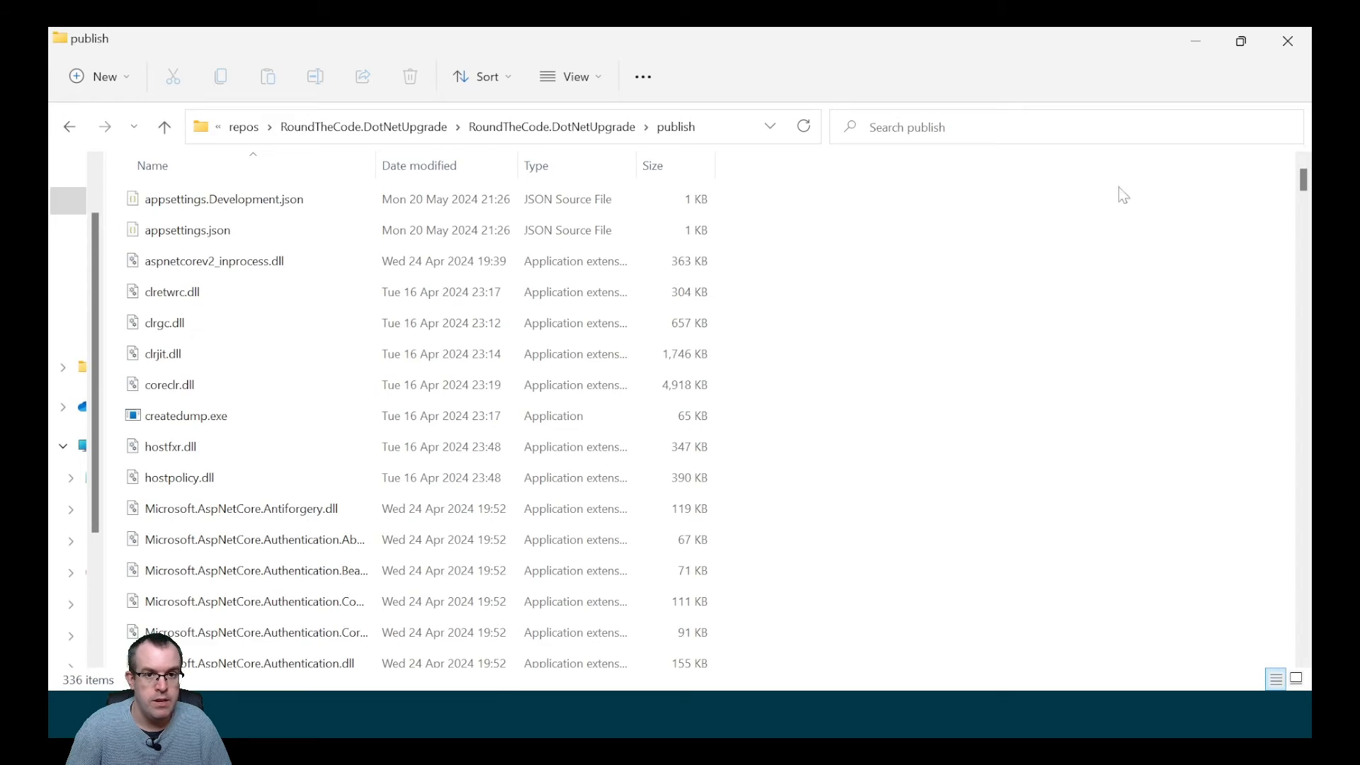
{"action": "scroll", "scroll_direction": "down", "scroll_amount": 3}
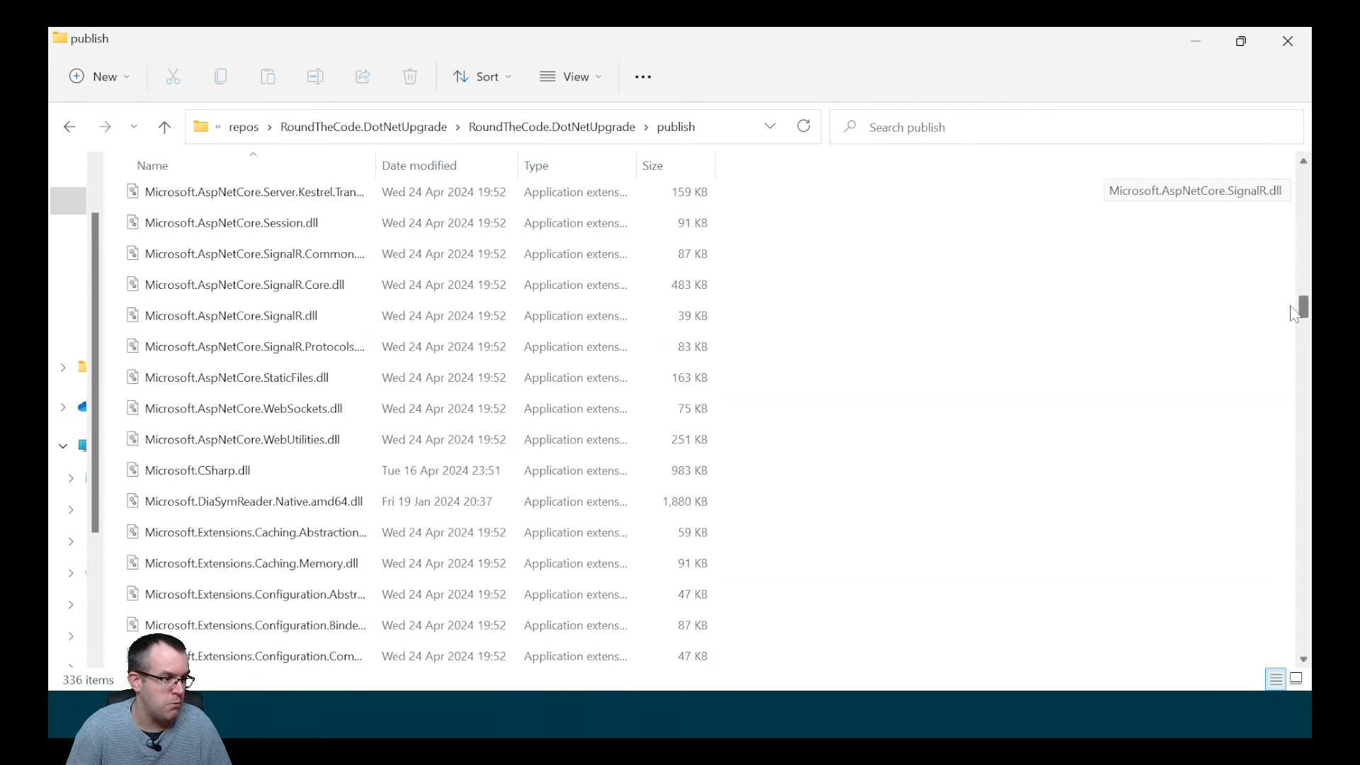
{"action": "scroll", "scroll_direction": "down", "scroll_amount": 3}
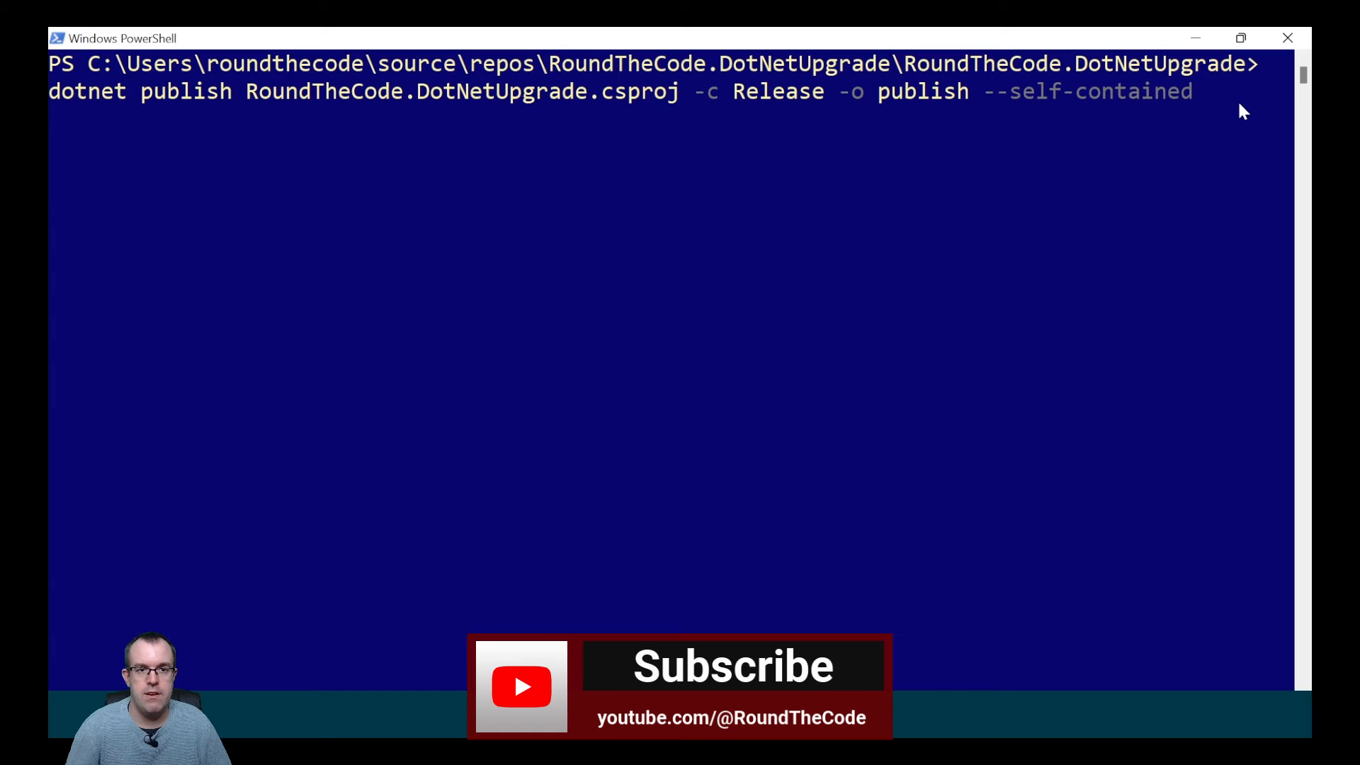
Rerun dotnet publish for the Release build to the publish folder without --self-contained.
{"action": "key", "text": "Backspace"}
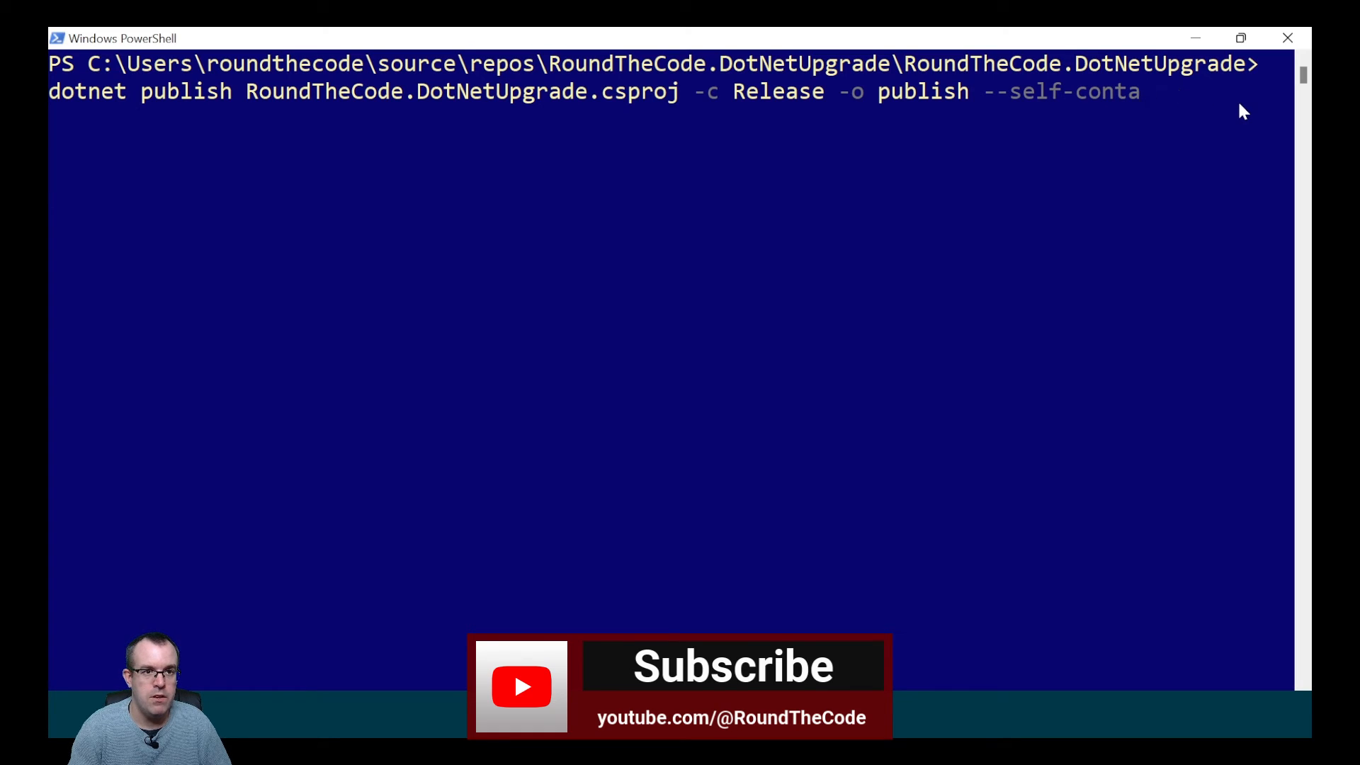
{"action": "key", "text": "Backspace"}
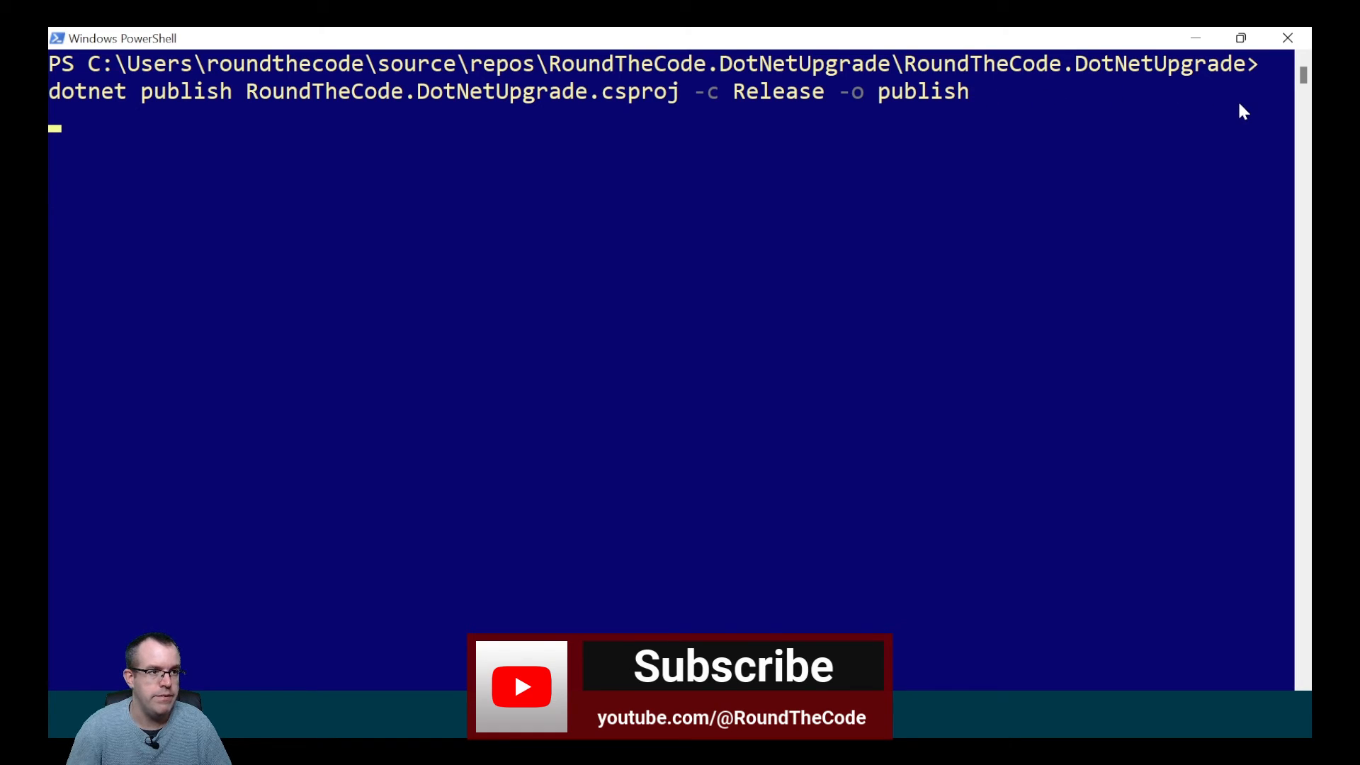
{"action": "key", "text": "Return"}
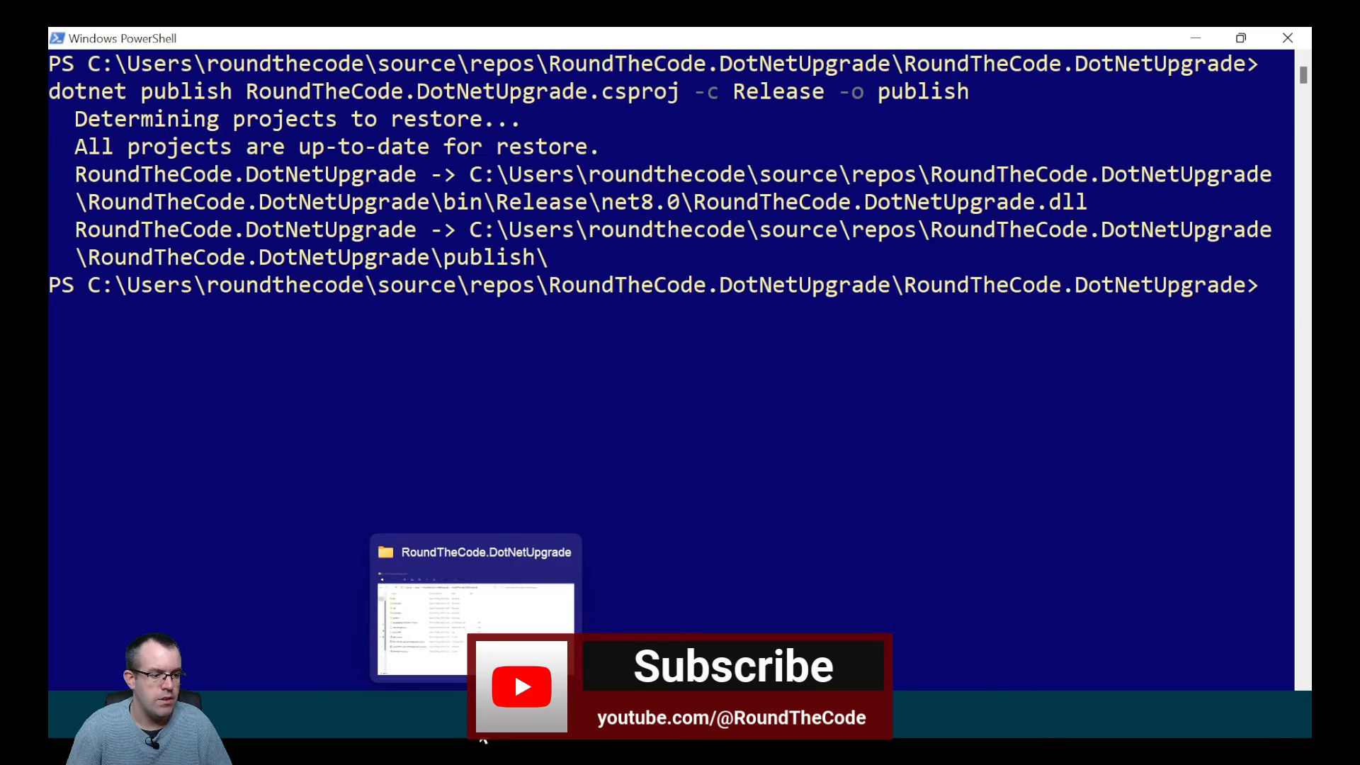
{"action": "left_click", "coordinate": [476, 608]}
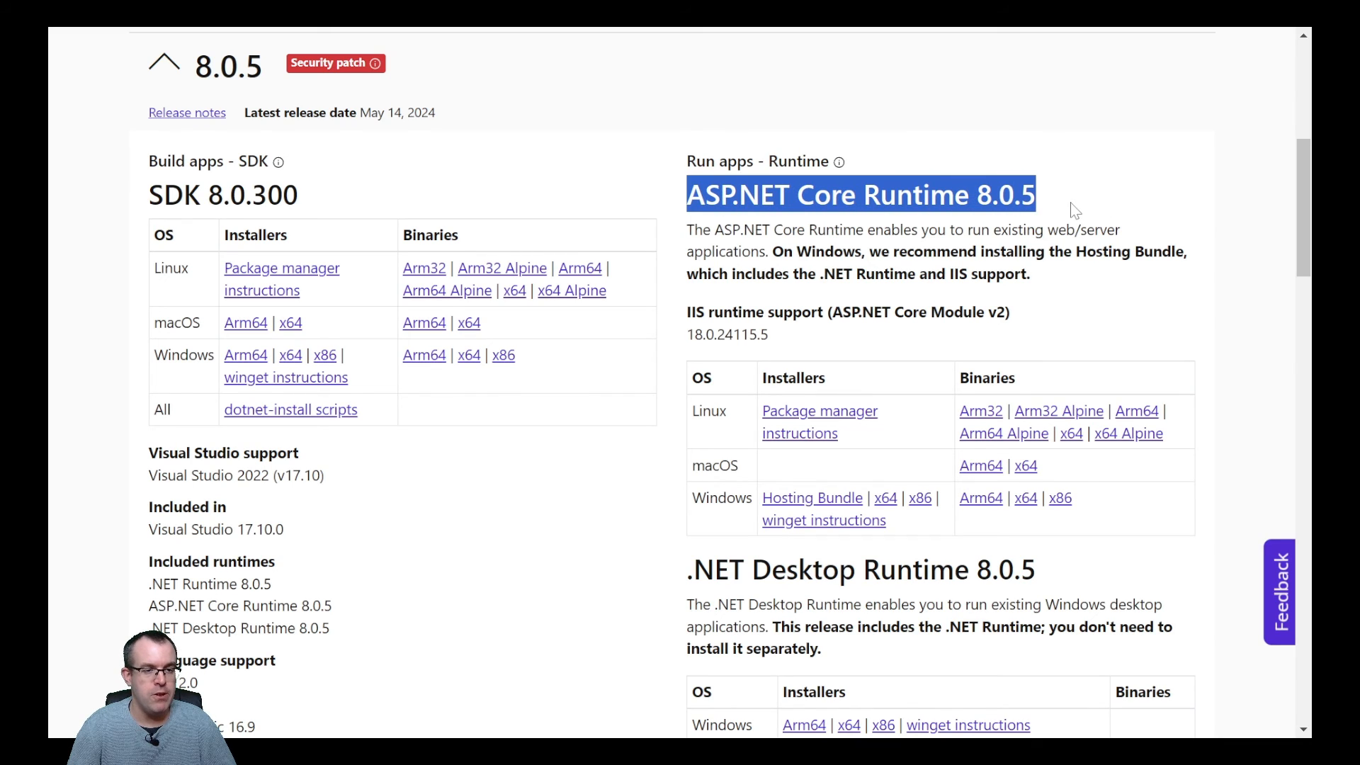
{"action": "mouse_move", "coordinate": [1087, 210]}
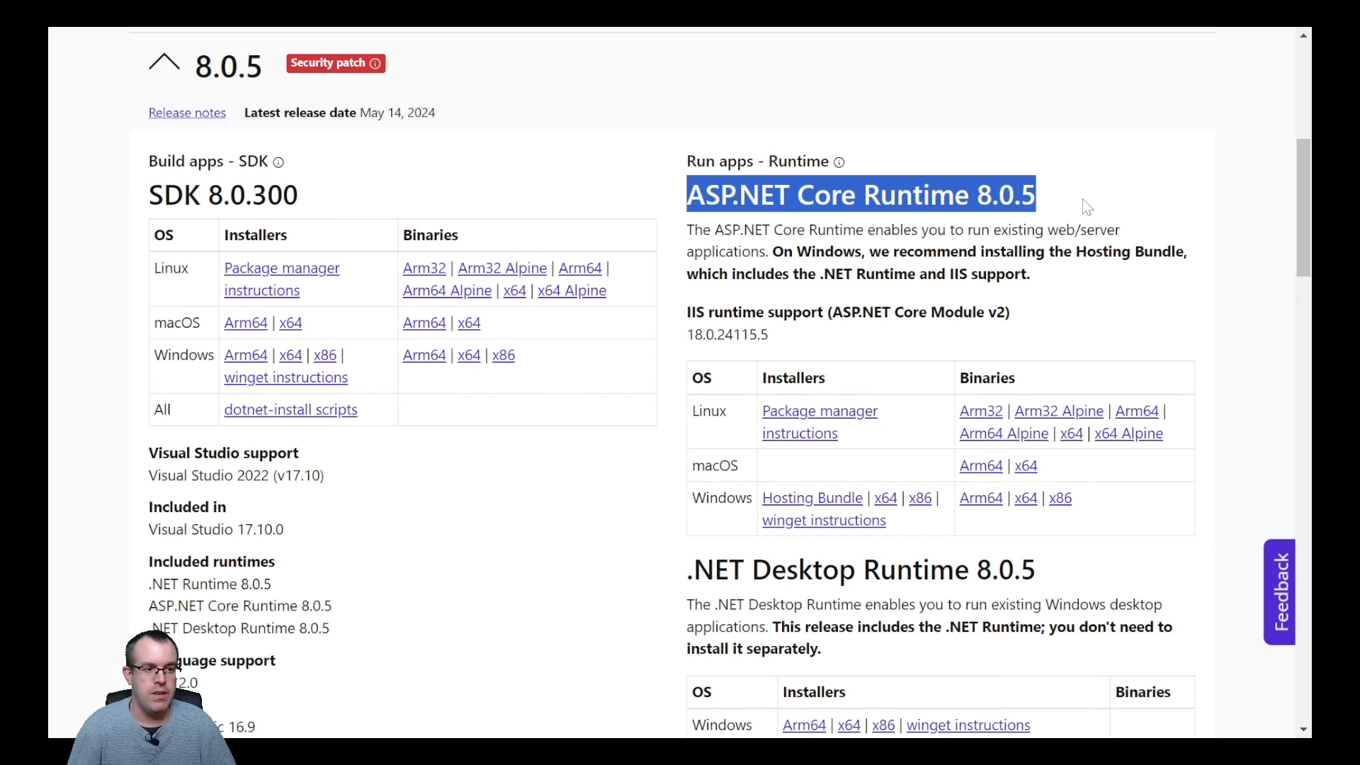